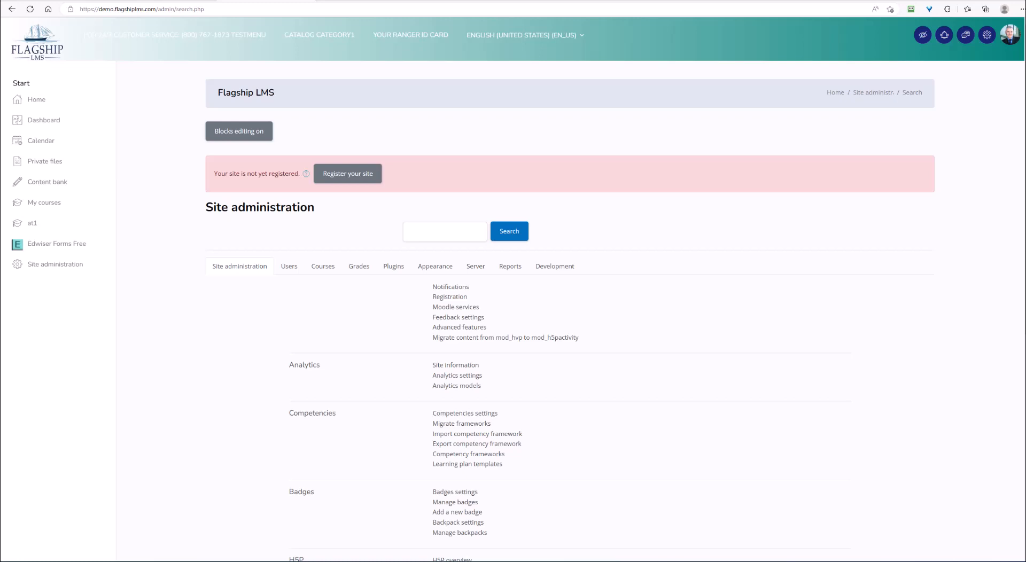
mouse_move(554, 265)
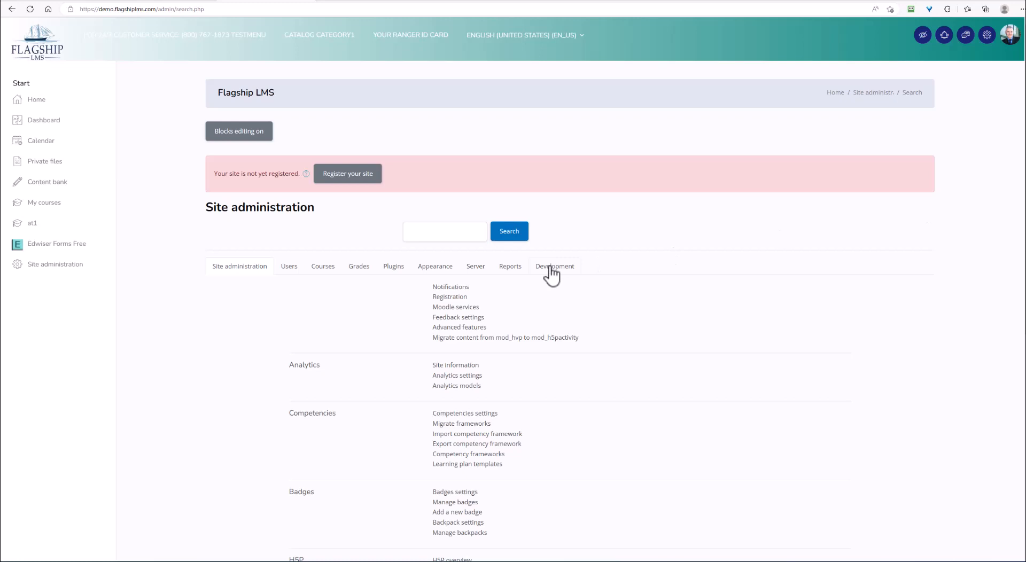
Step: Under Development > Debugging, enable 'Show origin of languages strings'
left_click(554, 265)
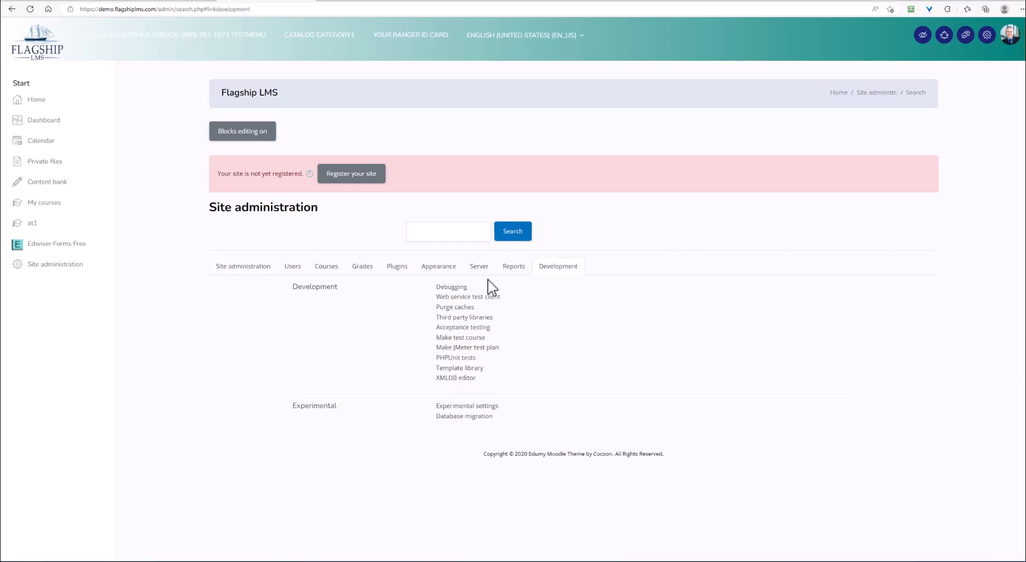
left_click(451, 287)
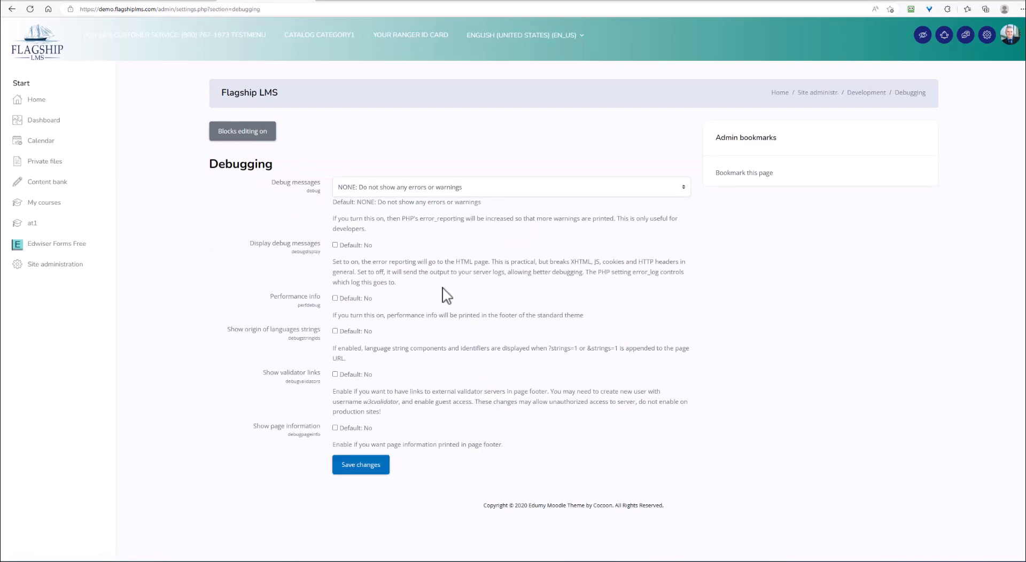
mouse_move(288, 327)
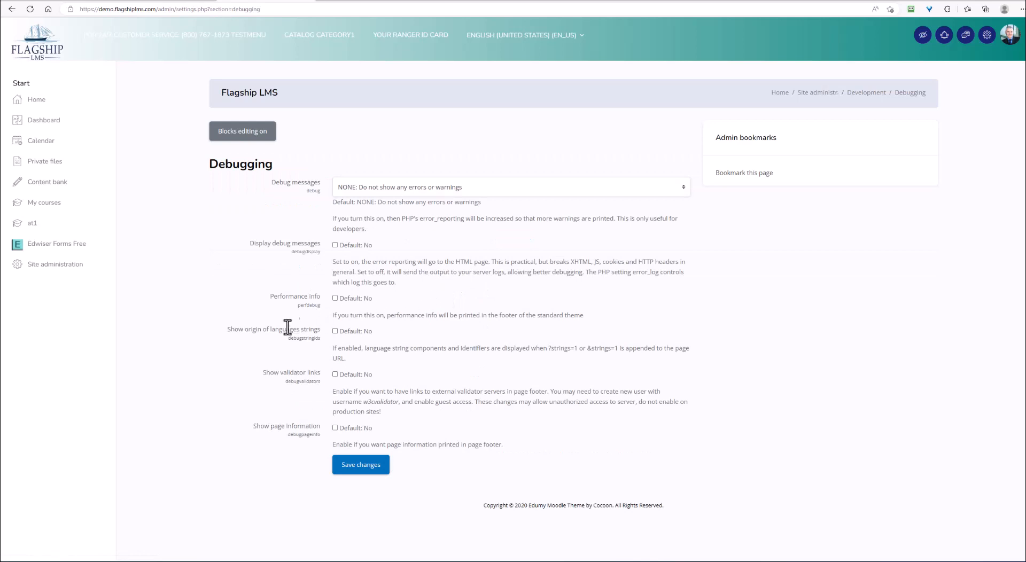
mouse_move(229, 335)
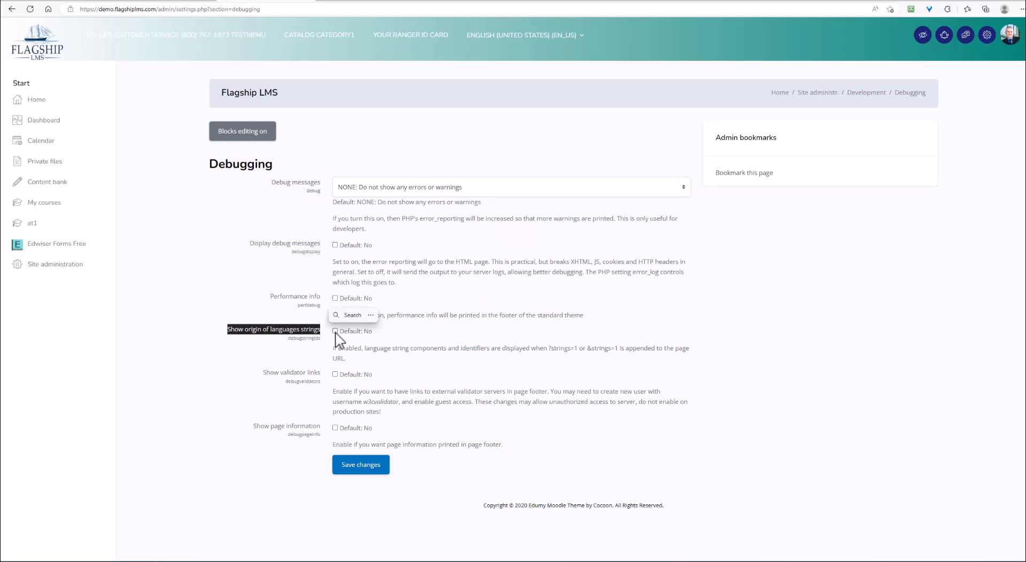
left_click(335, 331)
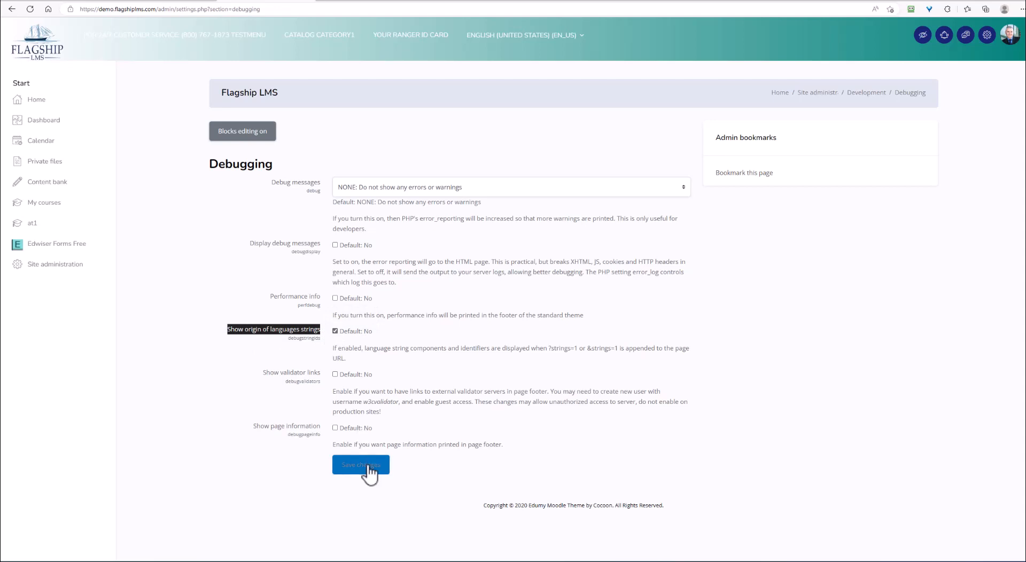
Step: Save the debugging settings and select the ?strings=1 and &strings=1 parameter text
left_click(359, 465)
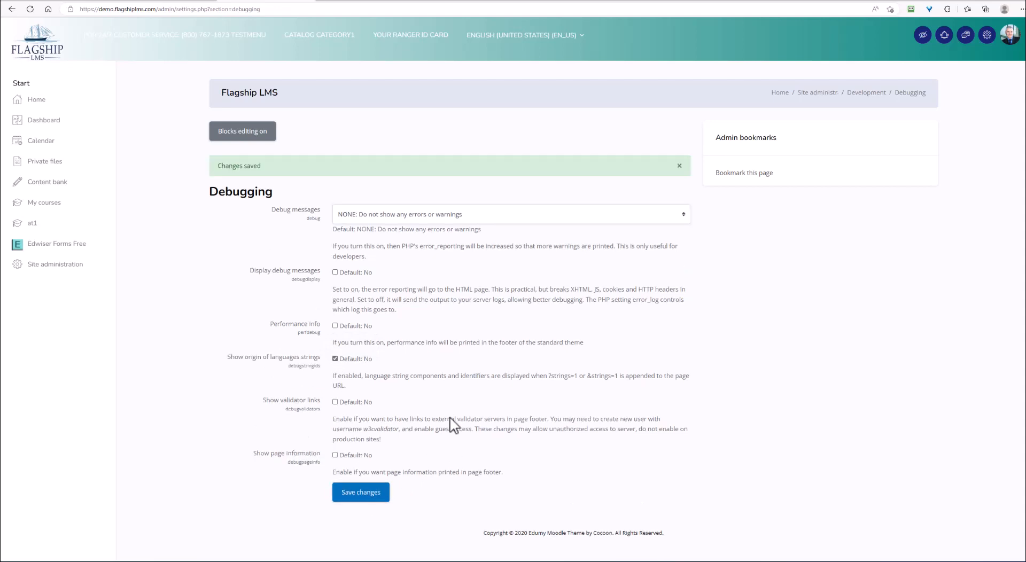
mouse_move(457, 364)
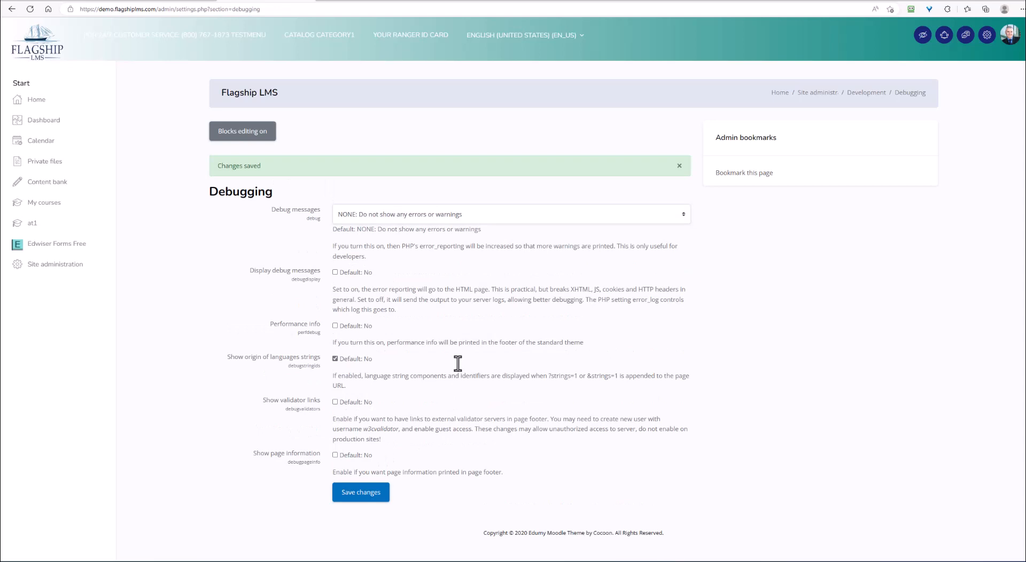
mouse_move(550, 377)
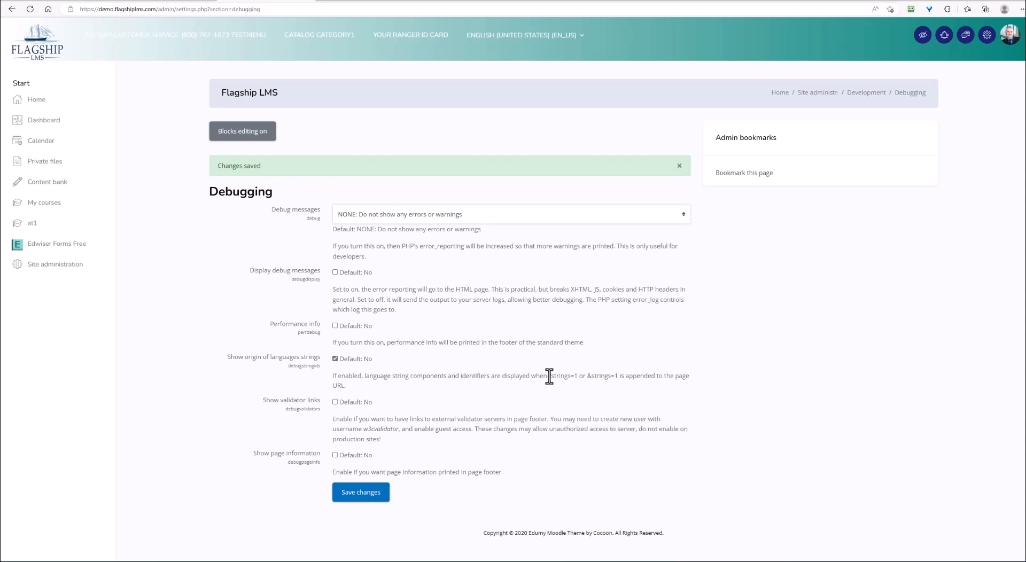
mouse_move(553, 376)
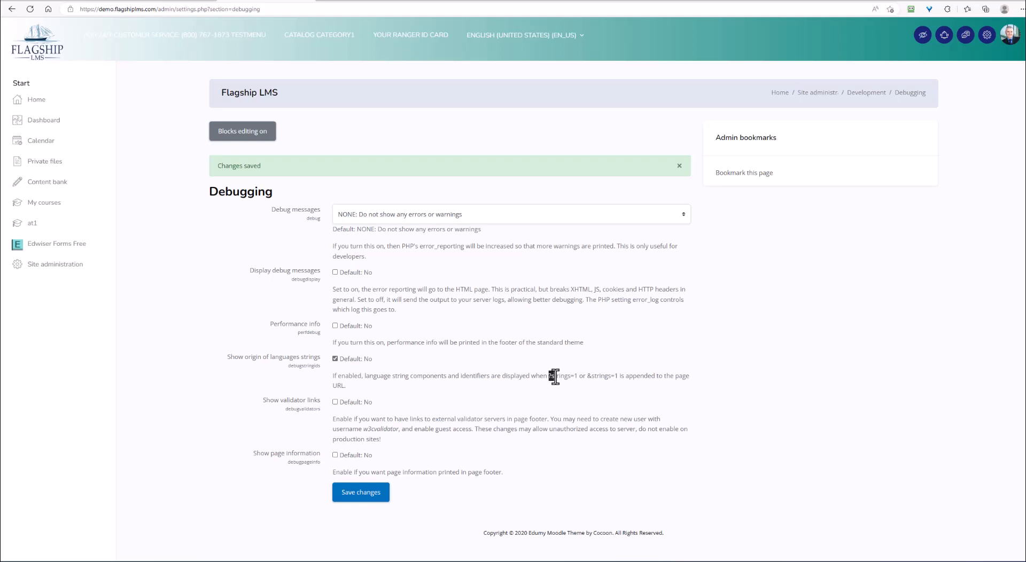
double_click(561, 375)
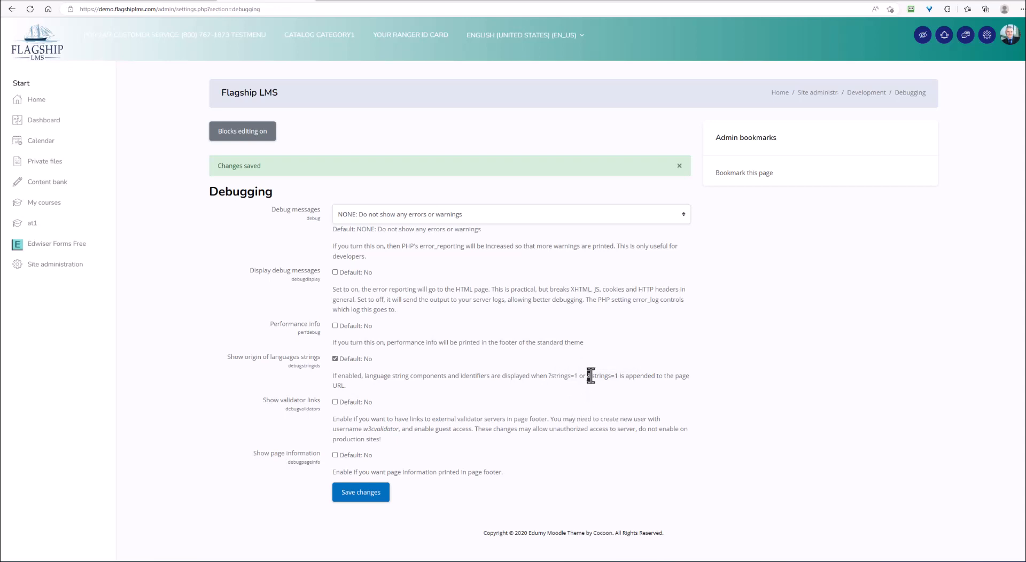
double_click(600, 375)
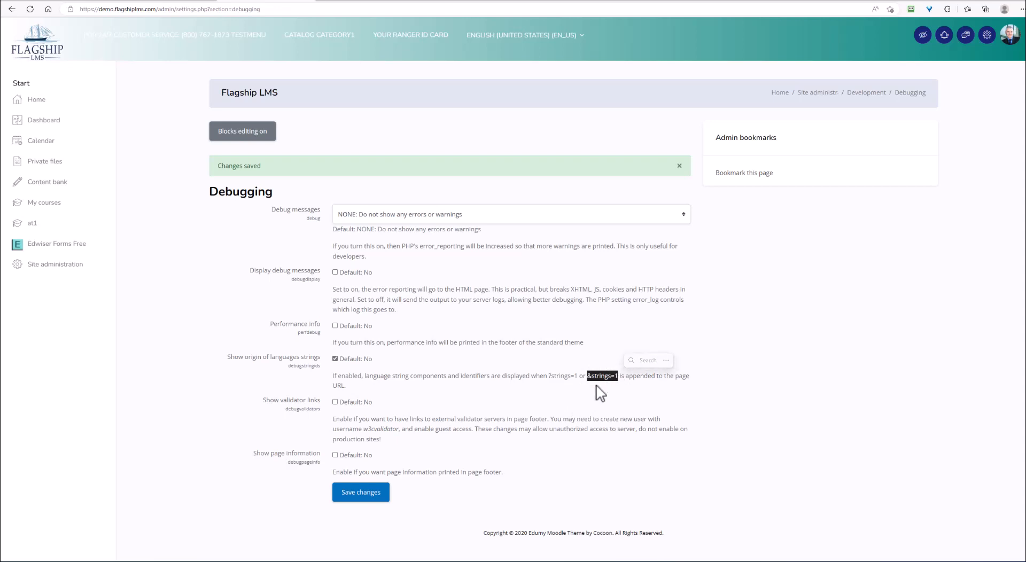
mouse_move(593, 394)
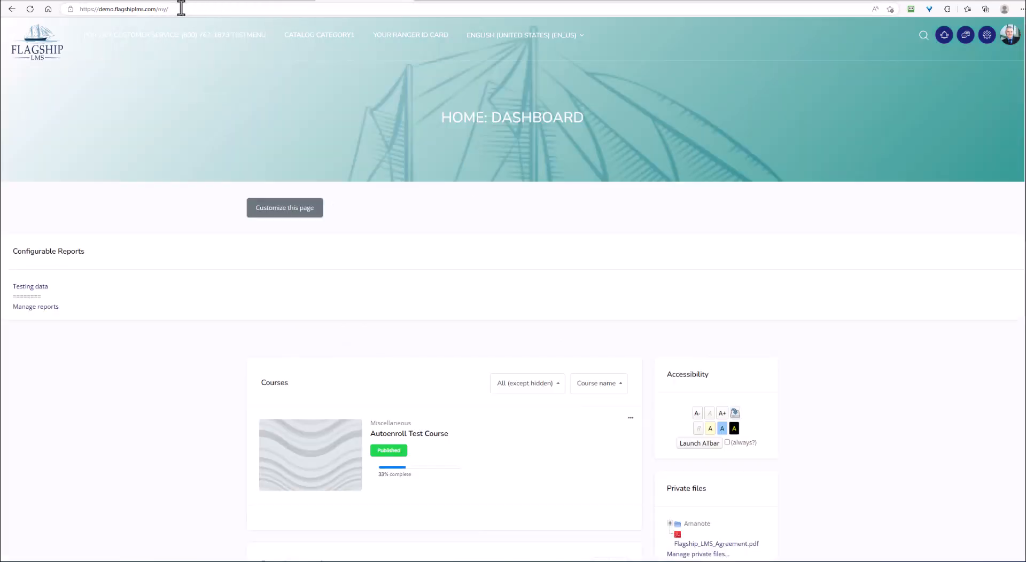
Step: Reload the dashboard with ?strings=1 appended to the address
left_click(122, 8)
type("?strings=1")
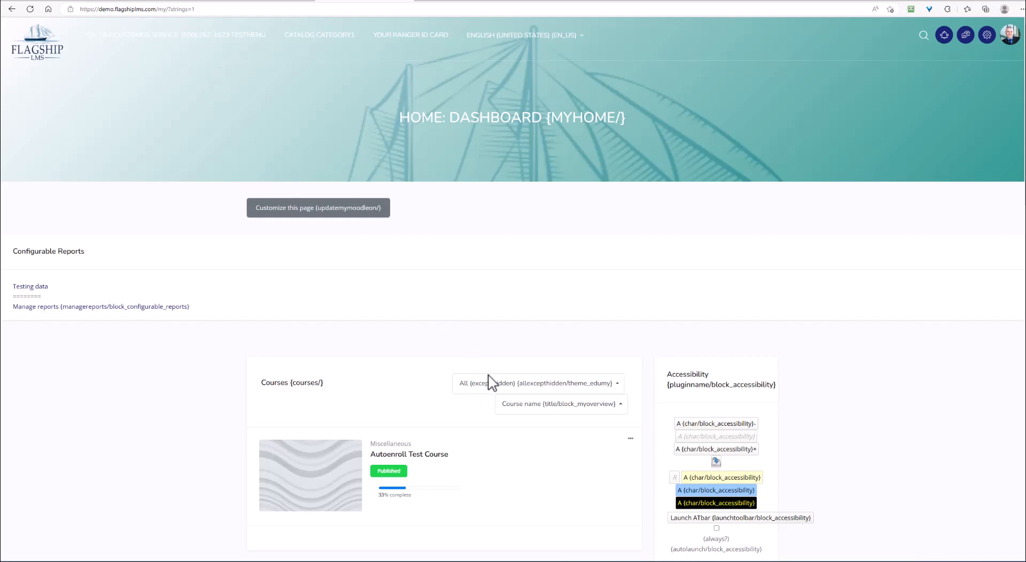
mouse_move(134, 332)
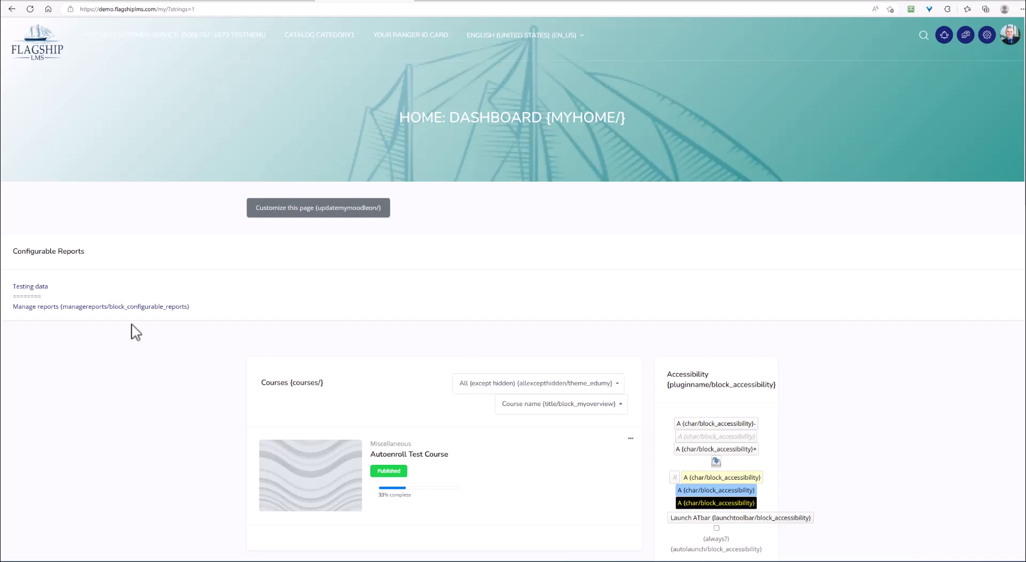
mouse_move(77, 323)
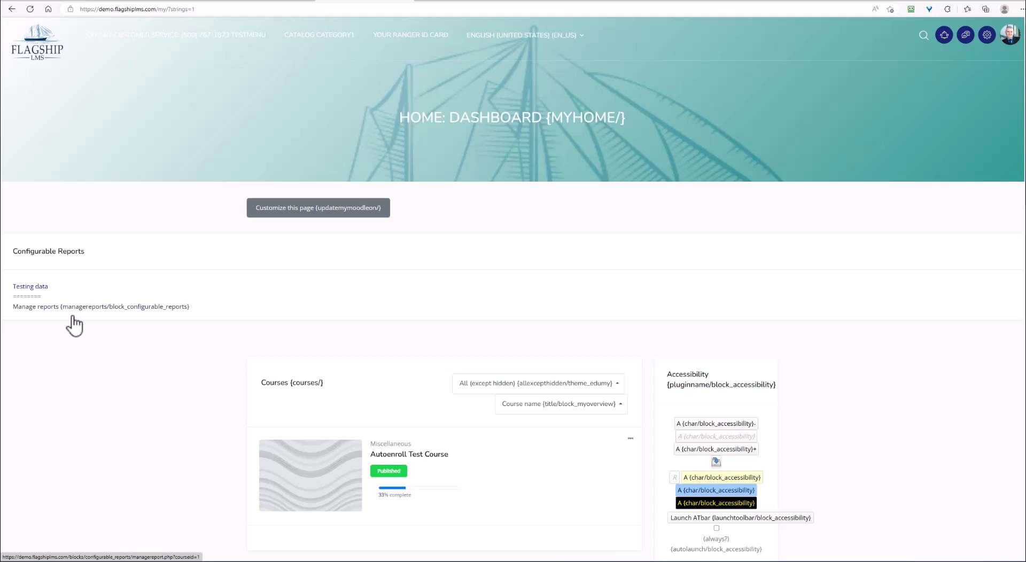
mouse_move(182, 320)
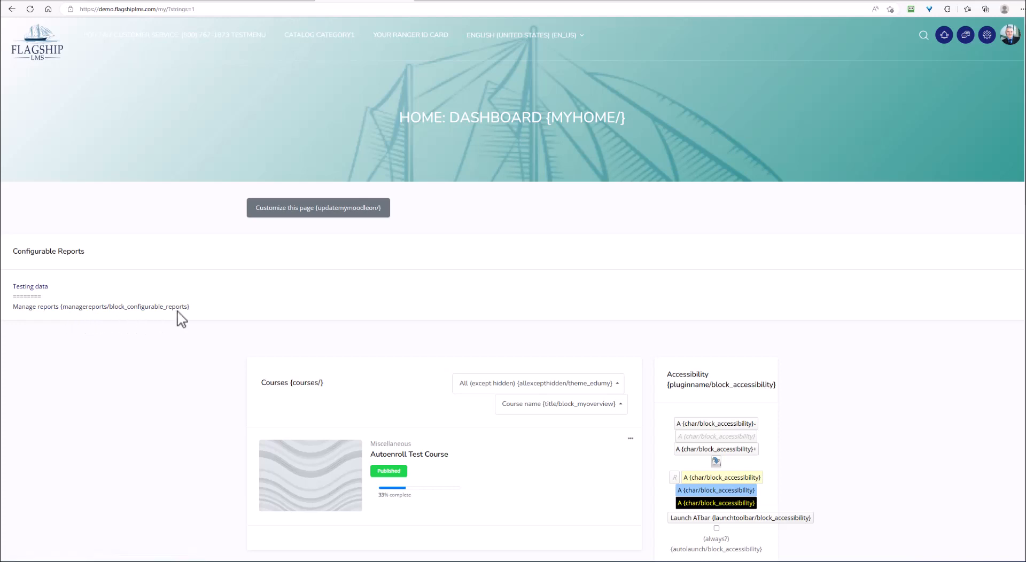
mouse_move(161, 320)
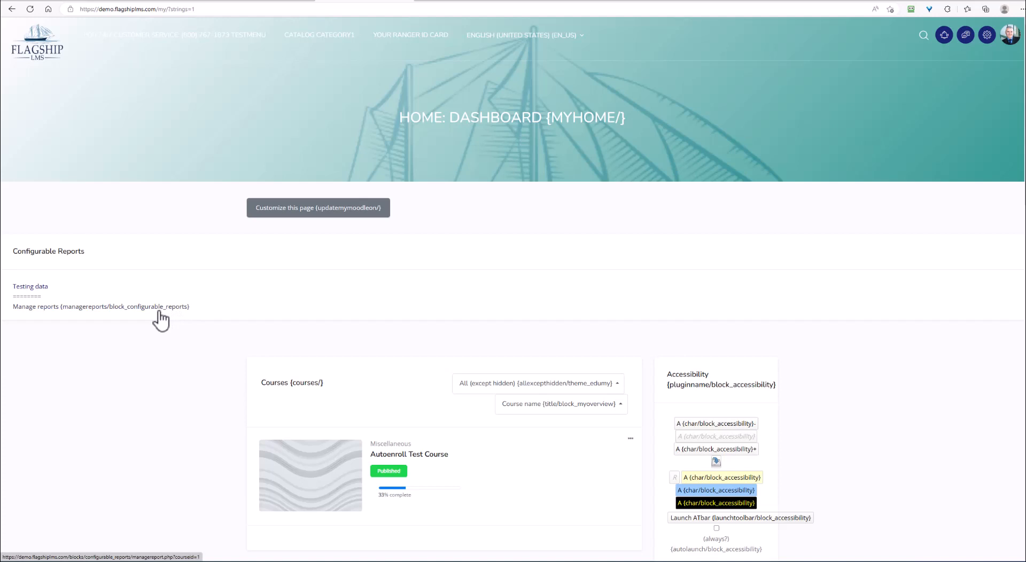
mouse_move(47, 317)
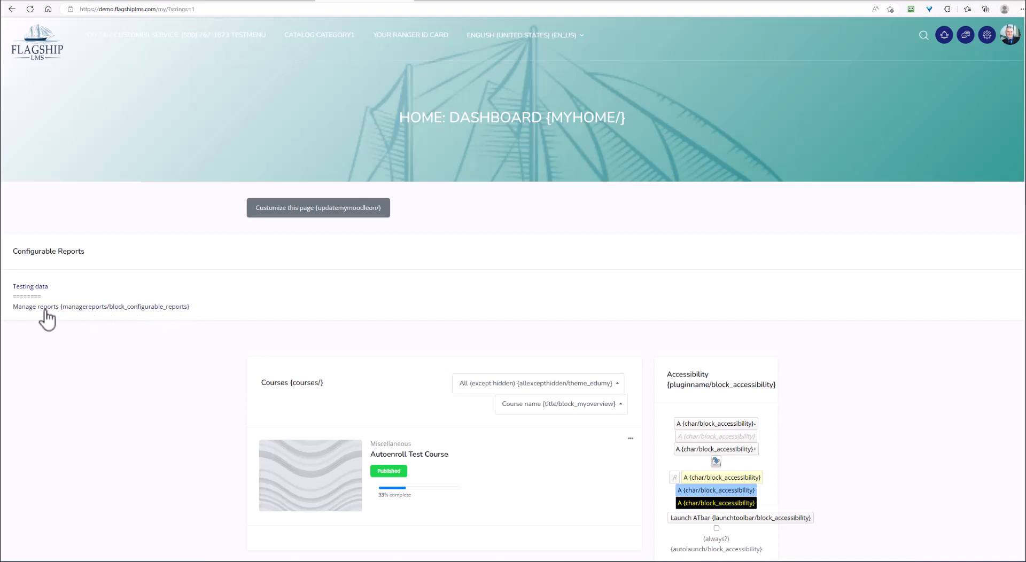
mouse_move(78, 321)
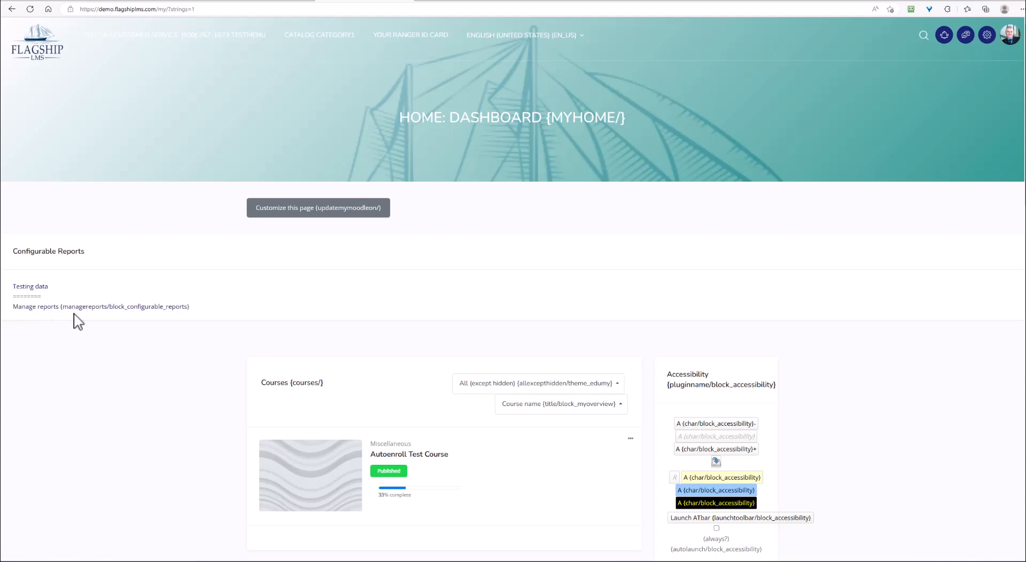
mouse_move(471, 400)
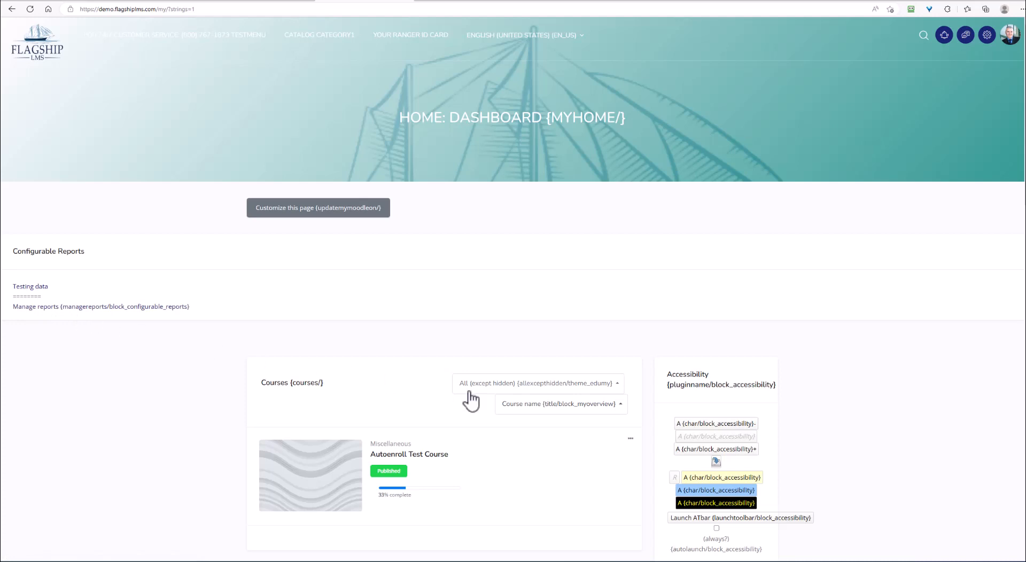
mouse_move(525, 393)
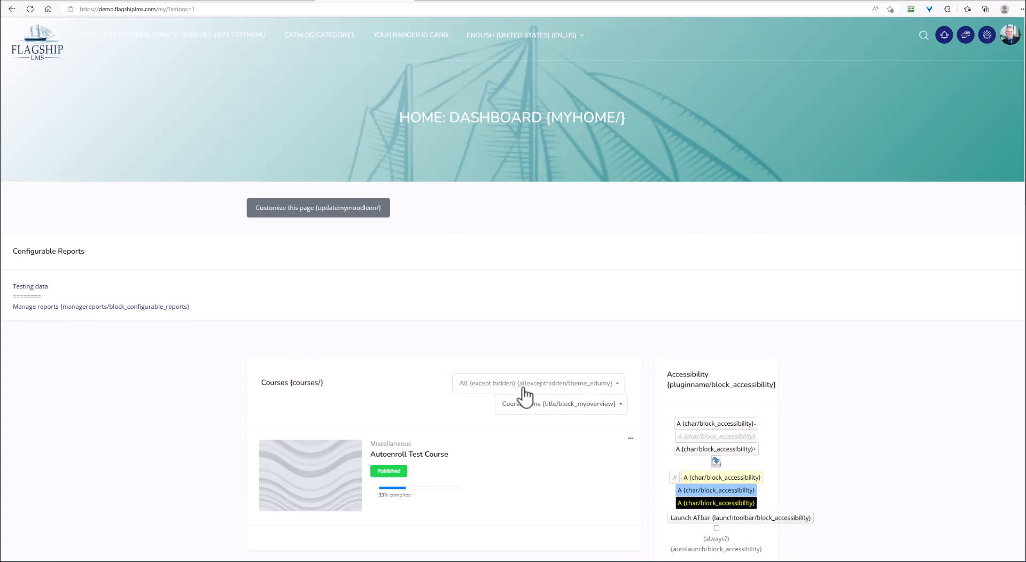
mouse_move(602, 393)
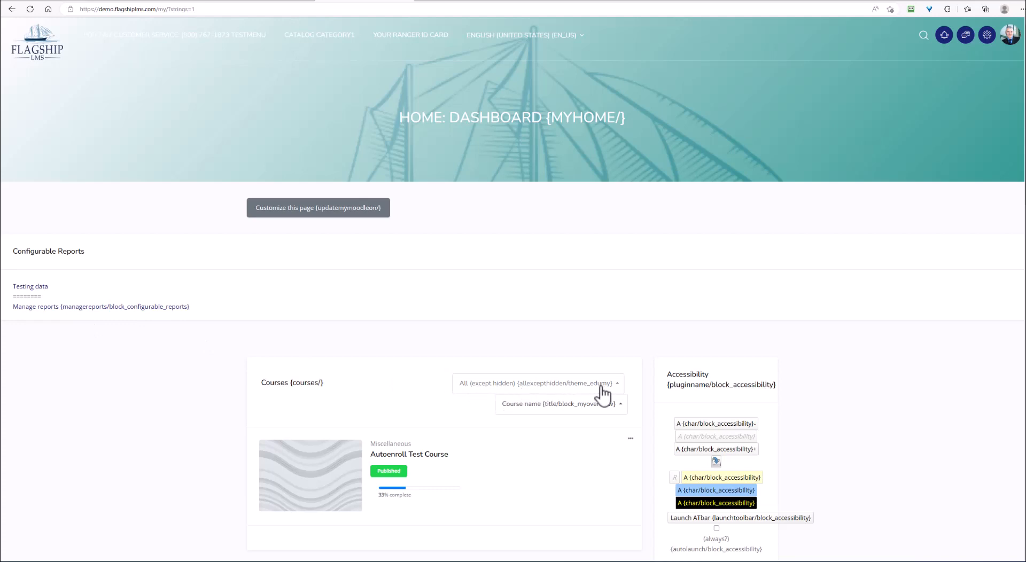
mouse_move(509, 394)
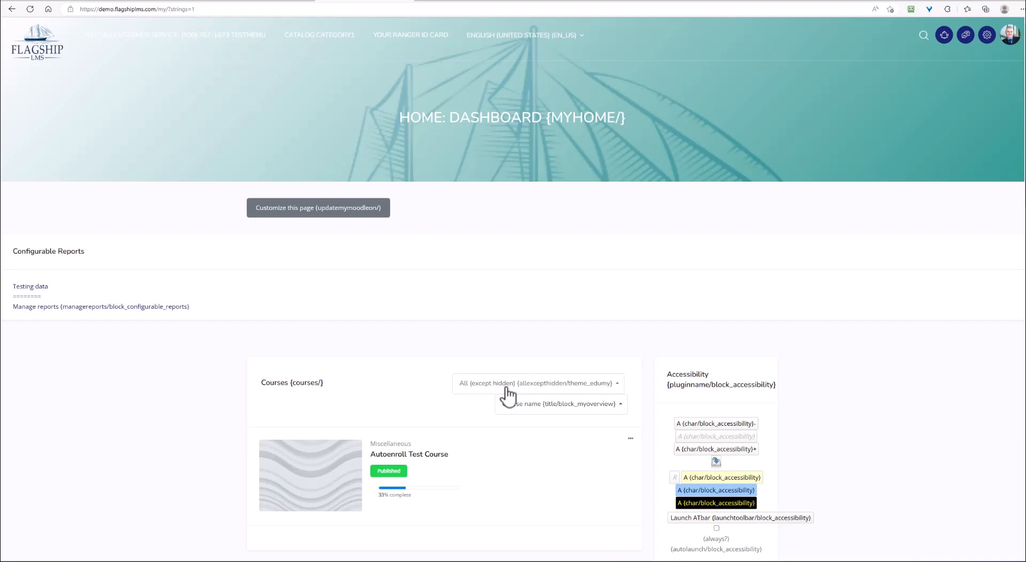
mouse_move(494, 392)
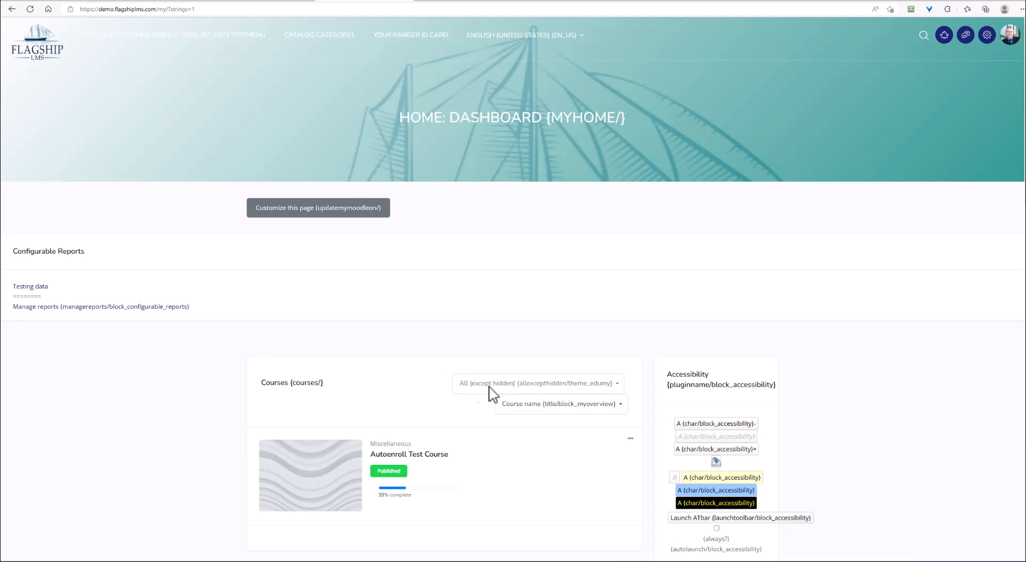
mouse_move(395, 363)
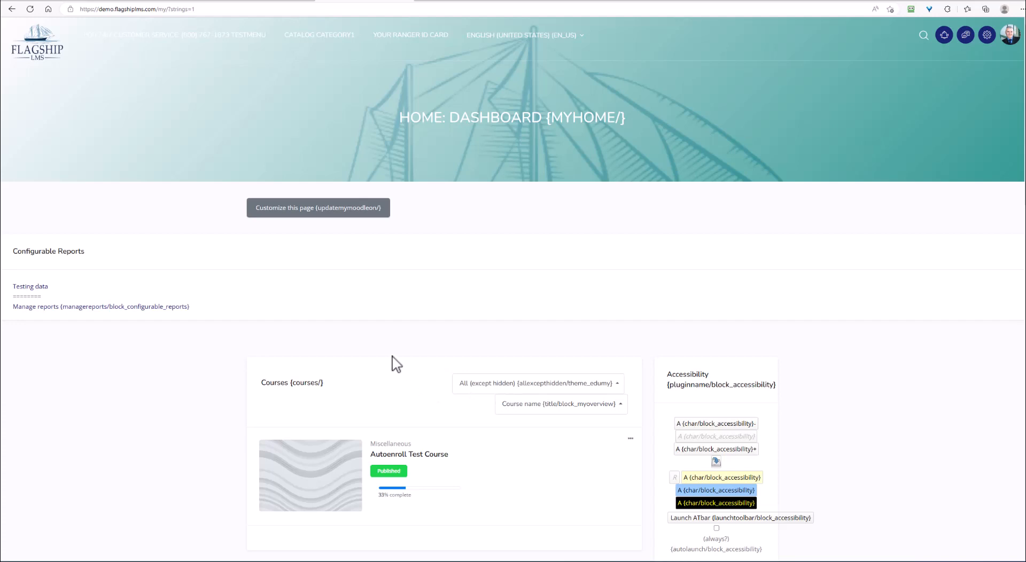
mouse_move(388, 343)
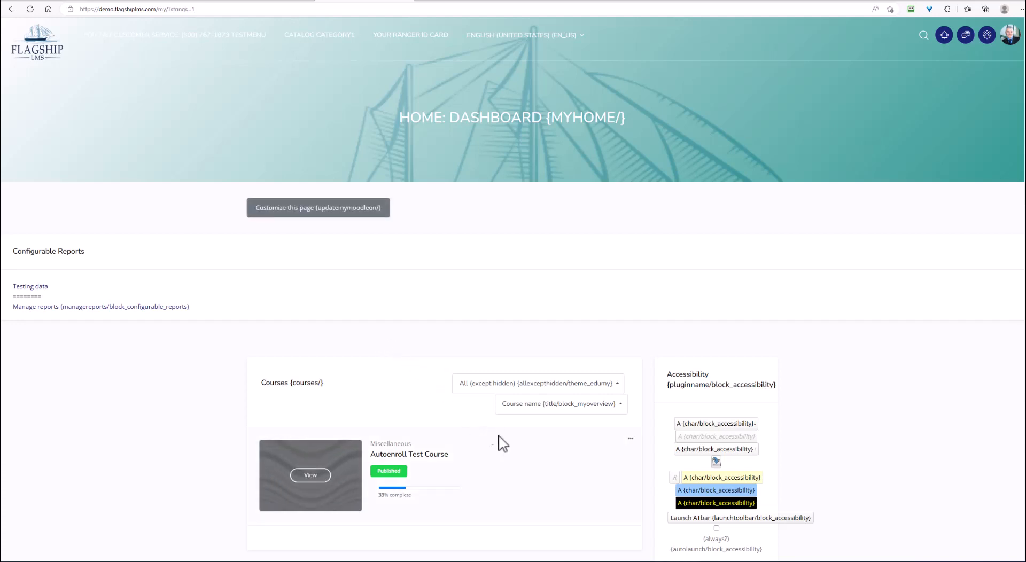
mouse_move(535, 471)
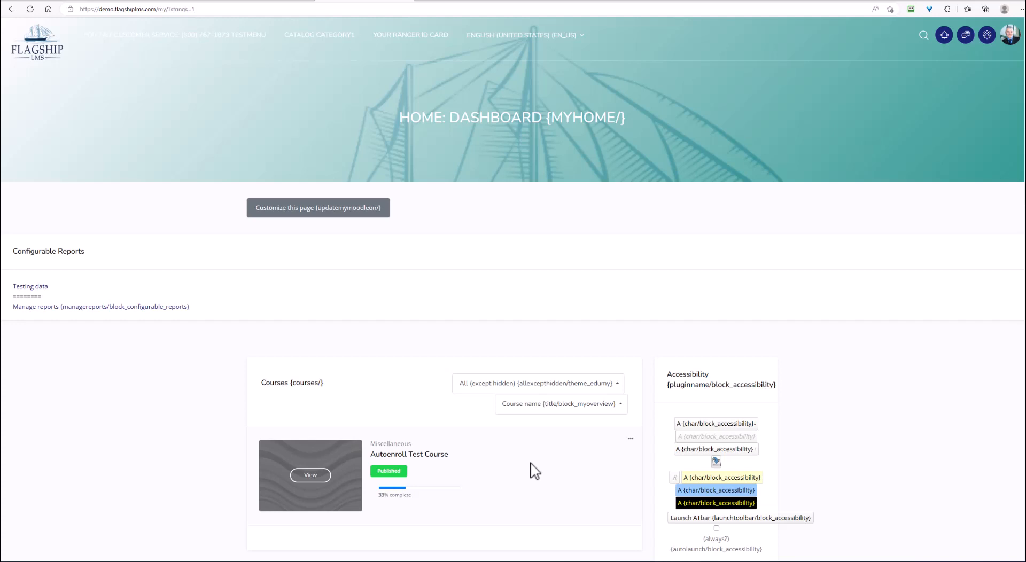
mouse_move(472, 329)
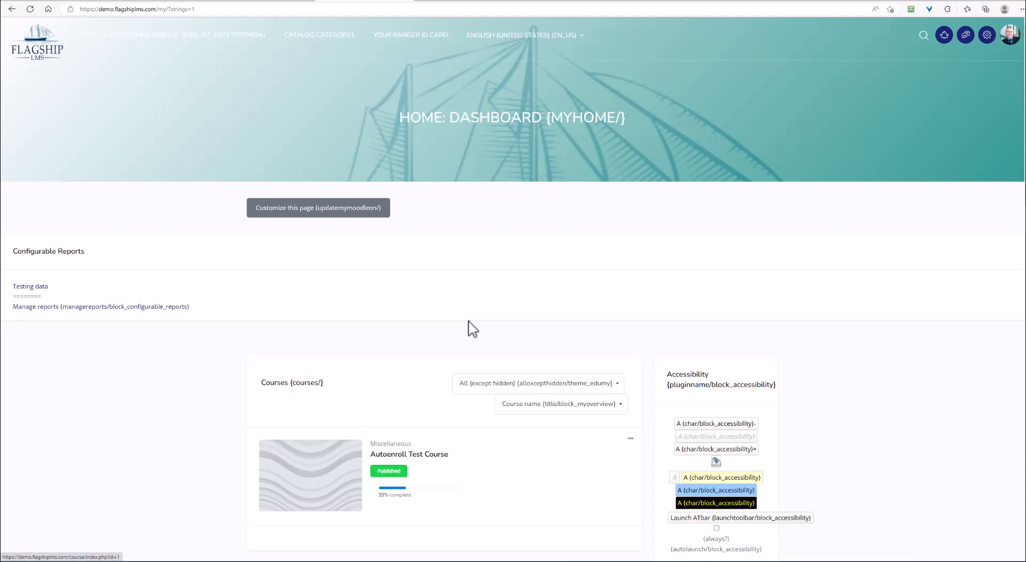
mouse_move(268, 2)
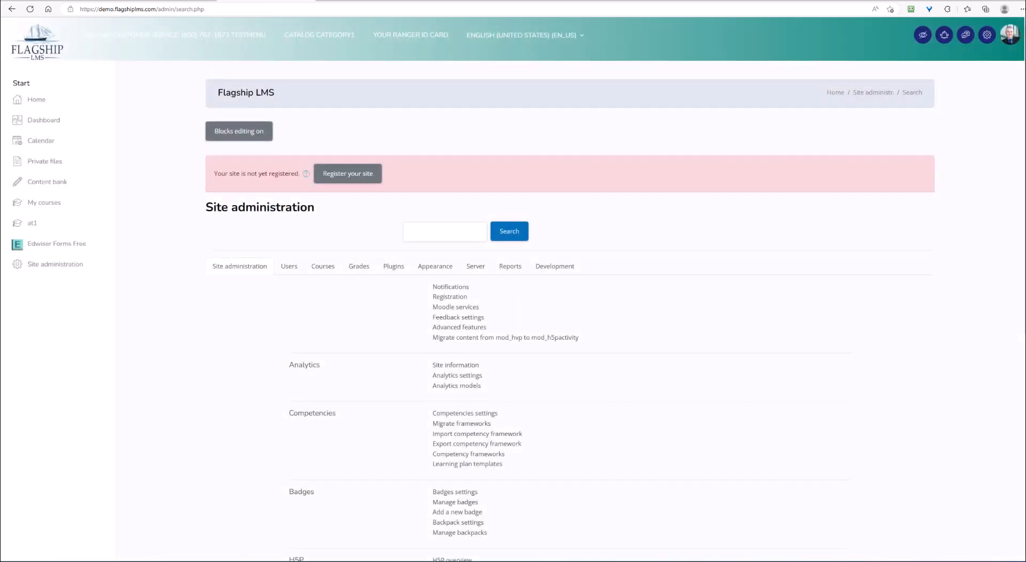
Step: Scroll Site administration down to the Language category
scroll("down", 3)
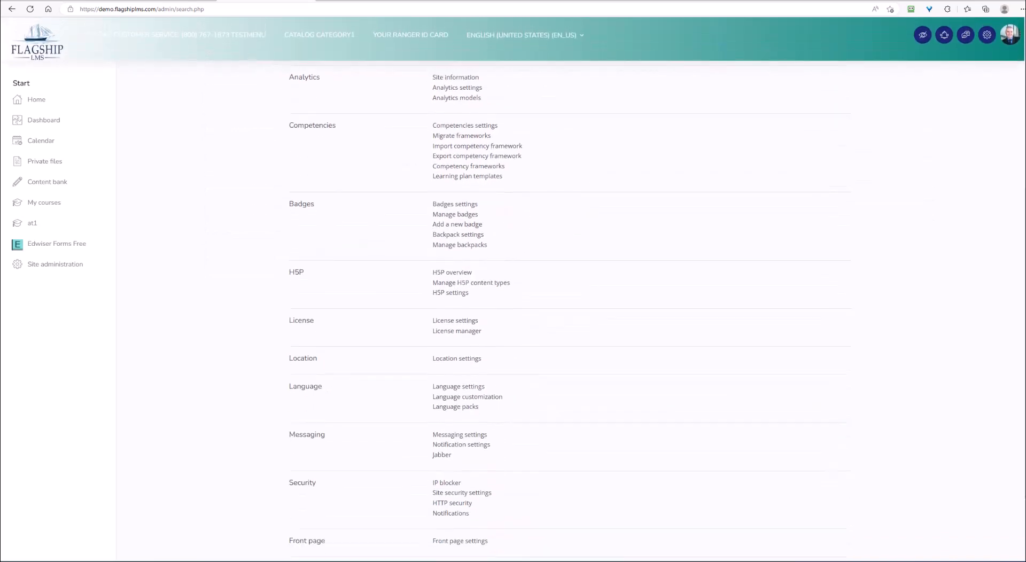
mouse_move(470, 402)
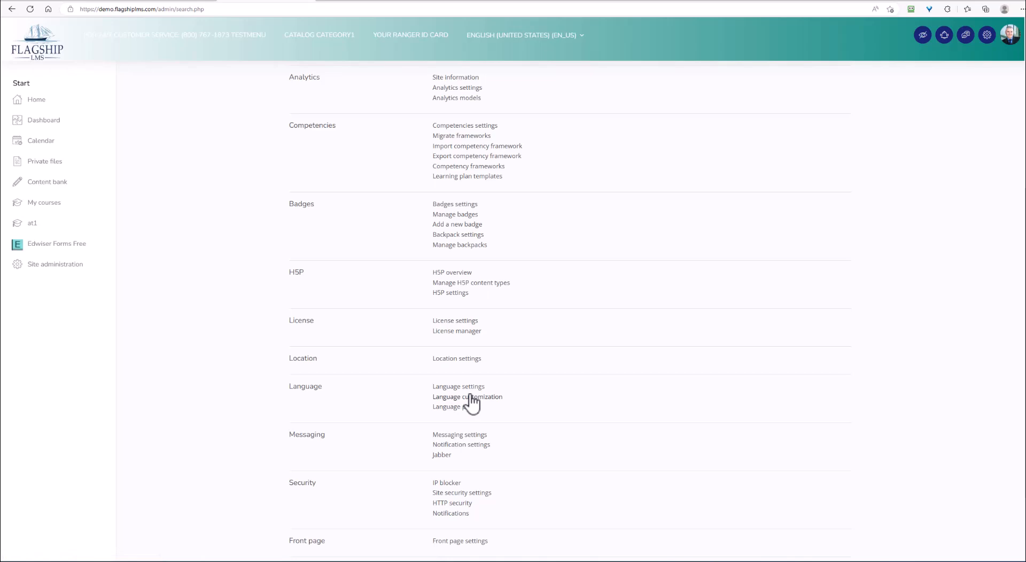
mouse_move(474, 402)
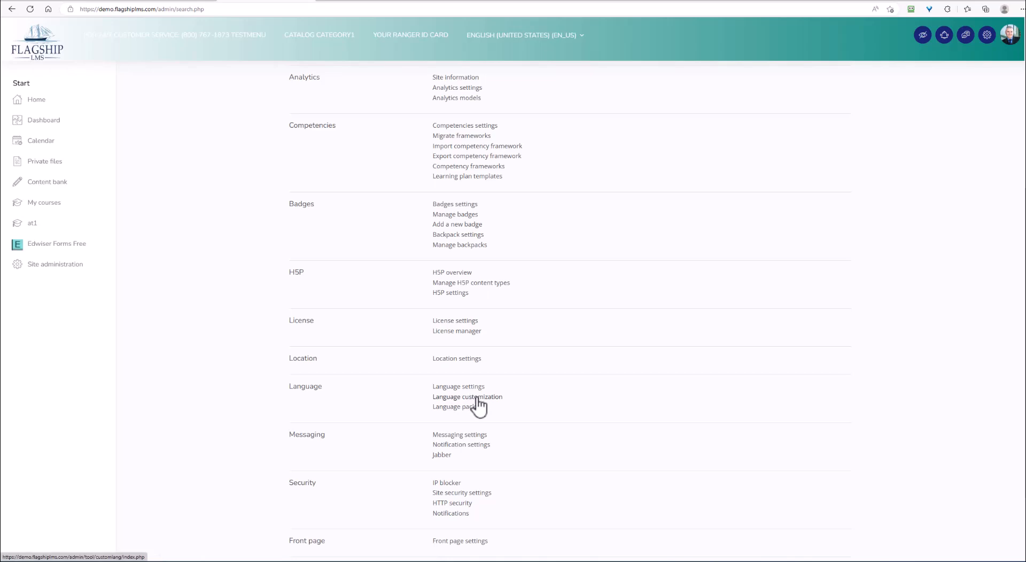
Step: Open Language customization and expand the language list to pick English (United States)
left_click(467, 397)
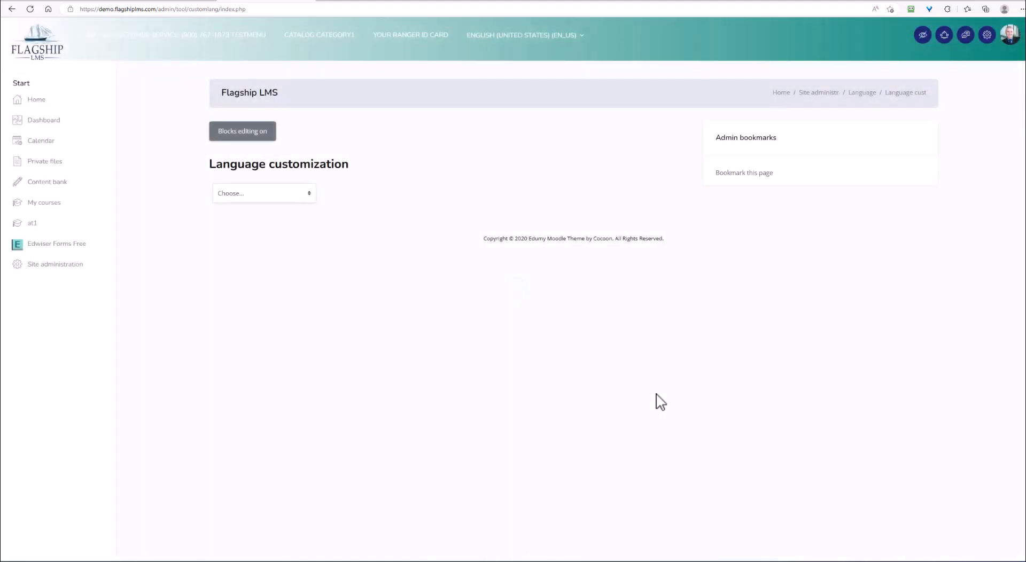
mouse_move(368, 233)
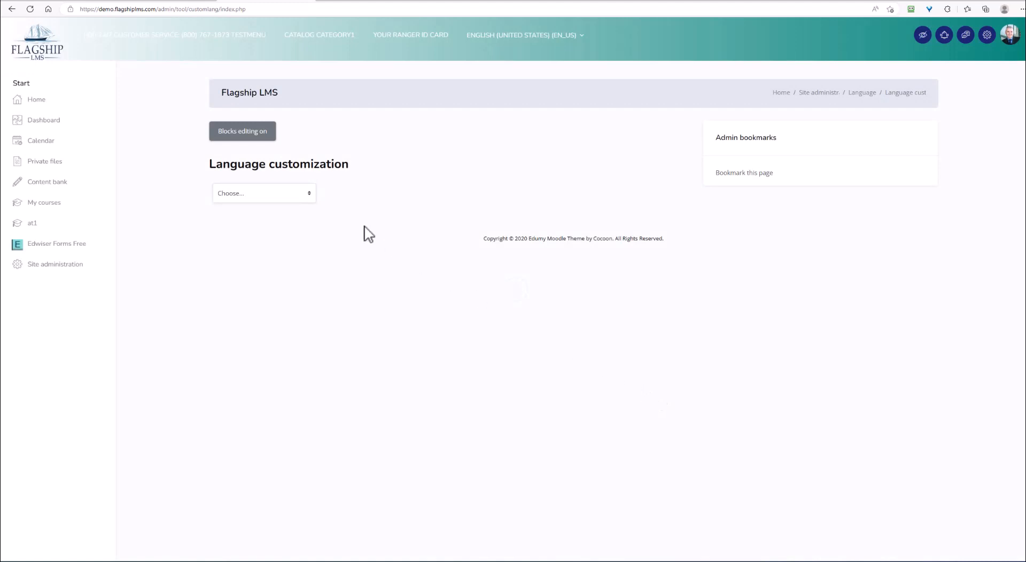
left_click(263, 193)
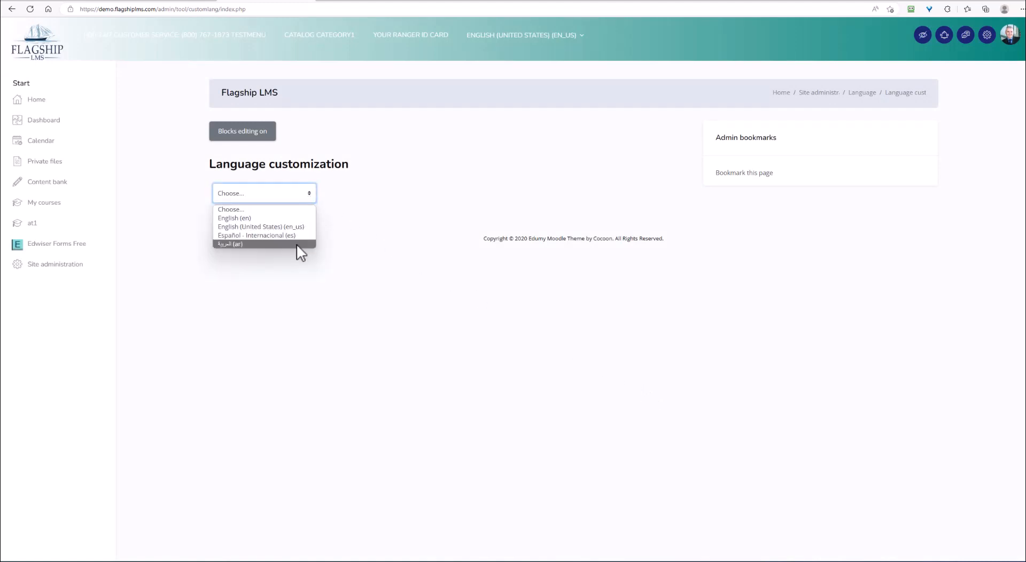
mouse_move(260, 227)
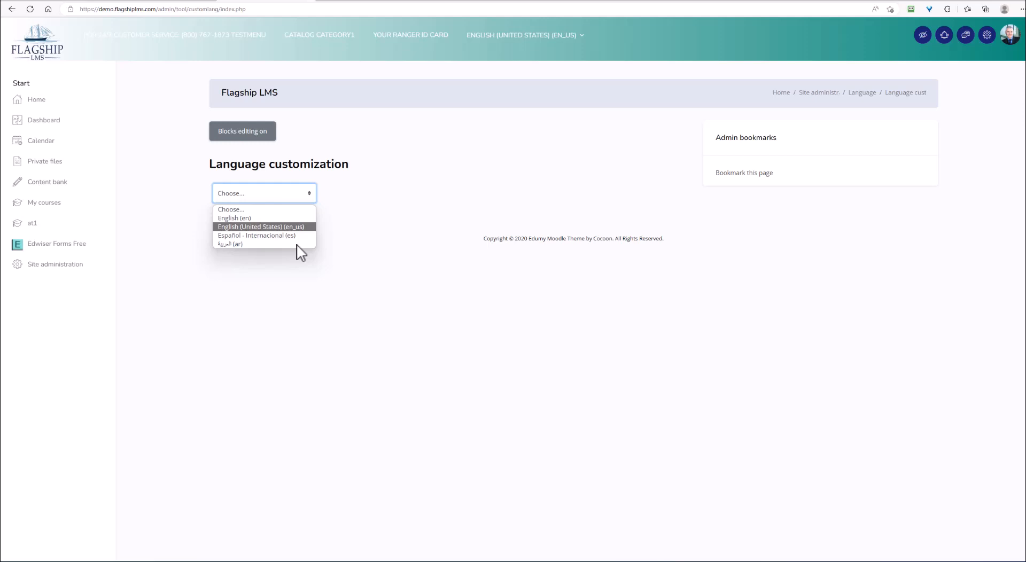
mouse_move(304, 230)
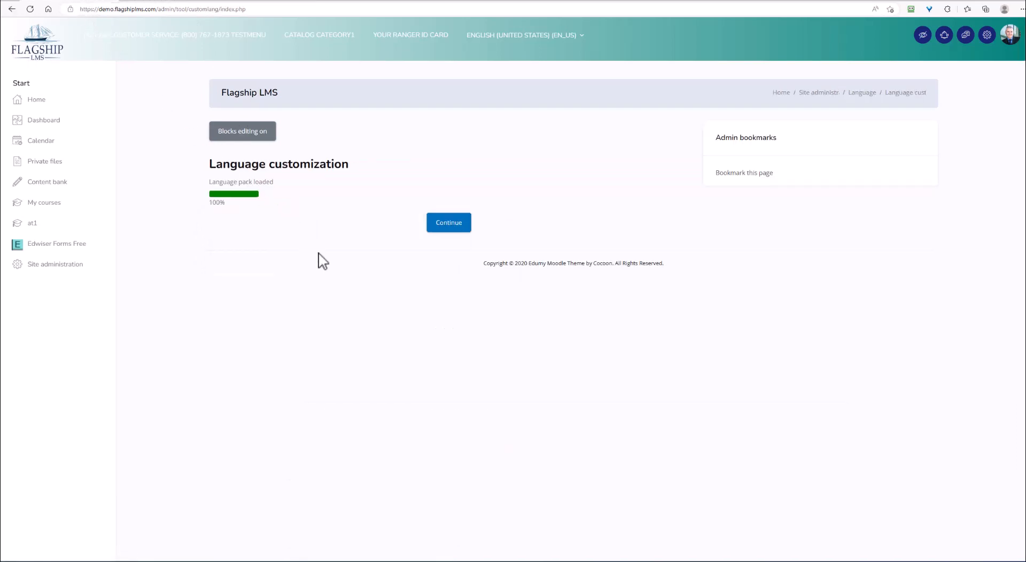
mouse_move(304, 229)
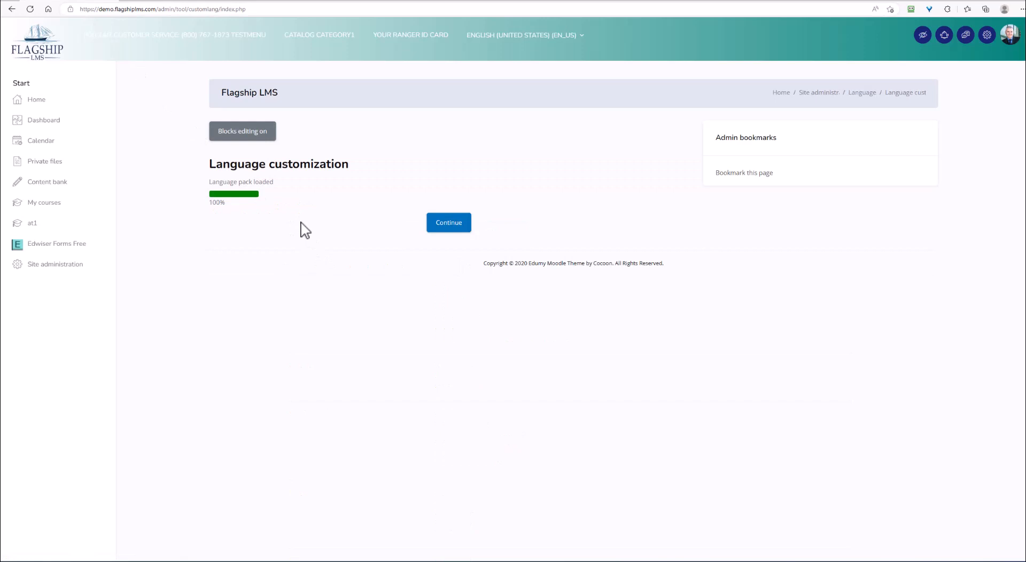
mouse_move(449, 226)
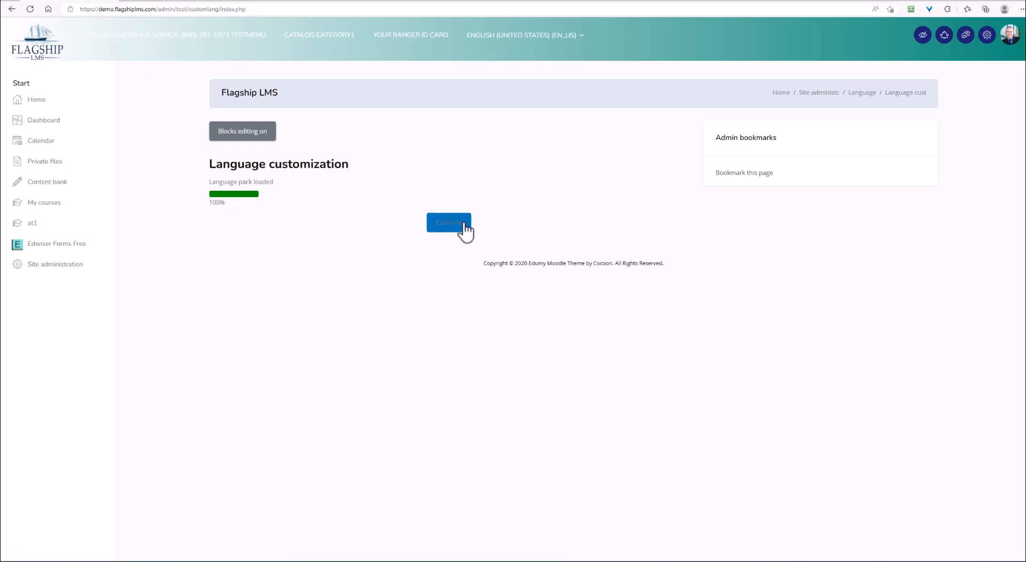
Step: Continue to the string filter and scroll through the components list
left_click(448, 223)
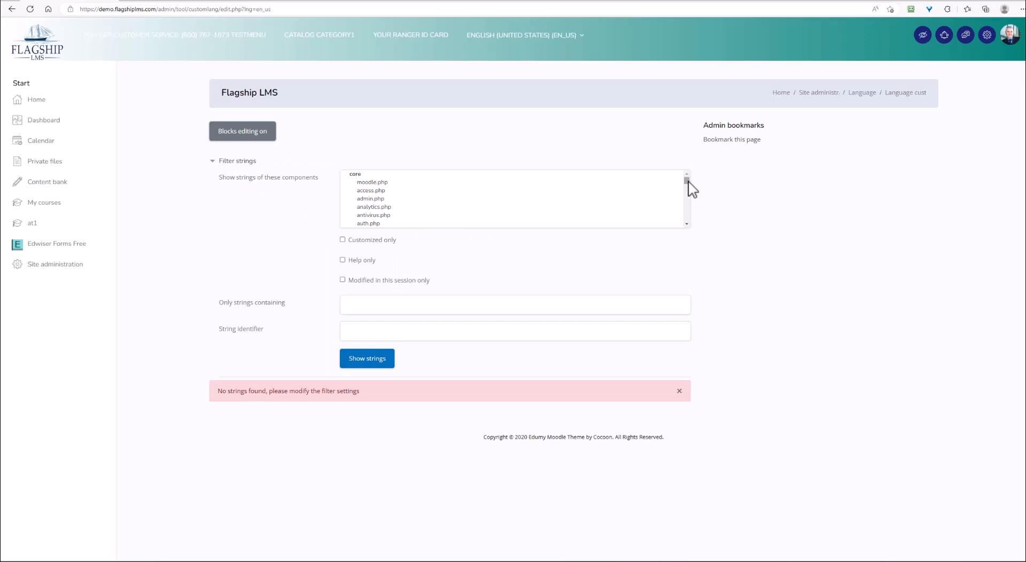
mouse_move(366, 206)
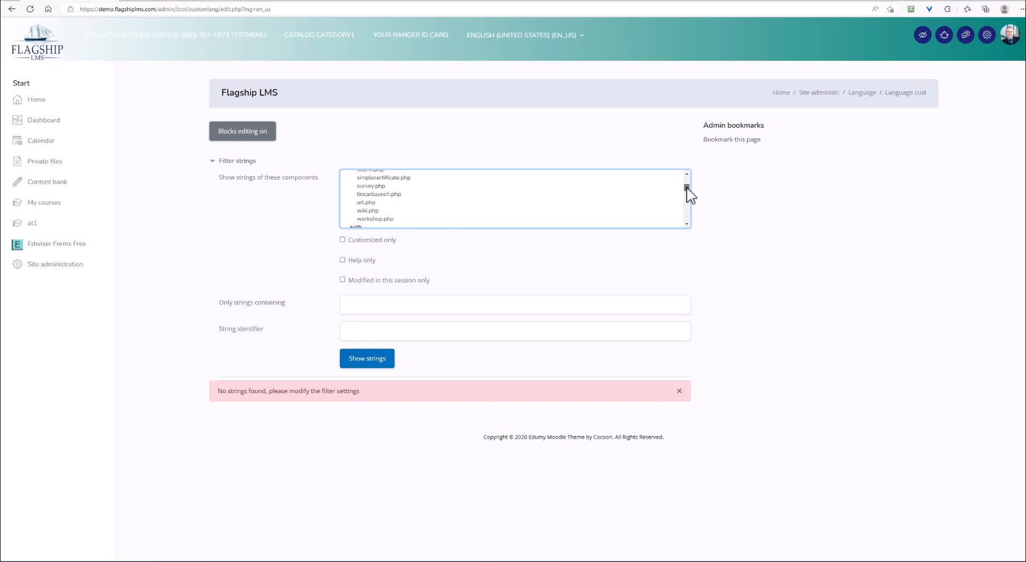
scroll("up", 3)
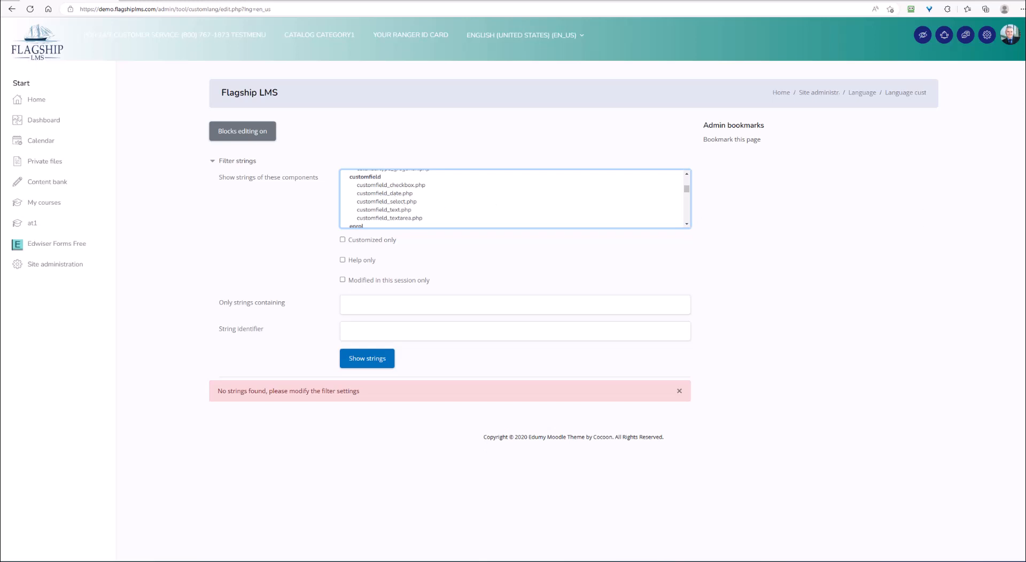
scroll("up", 3)
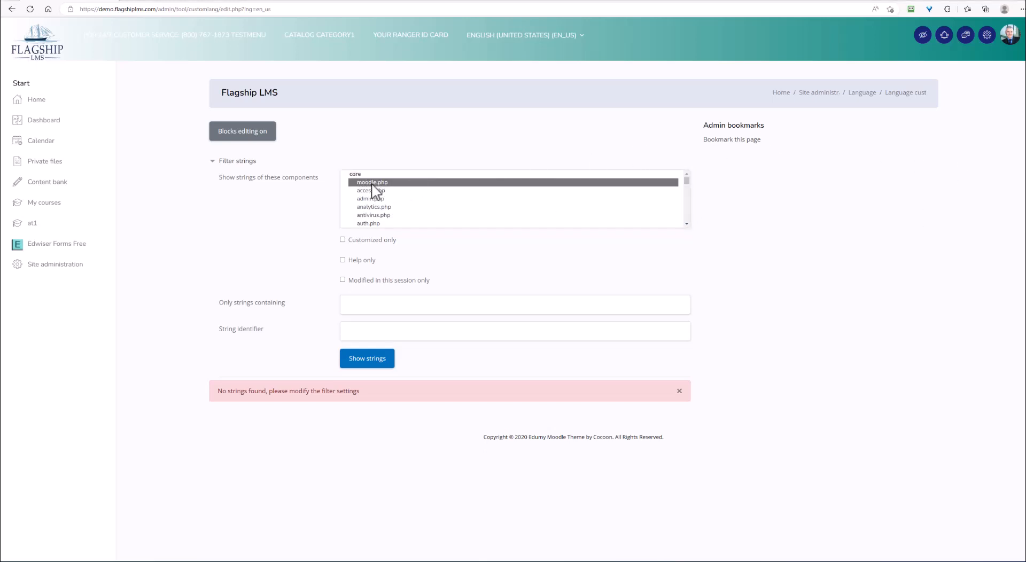
mouse_move(691, 189)
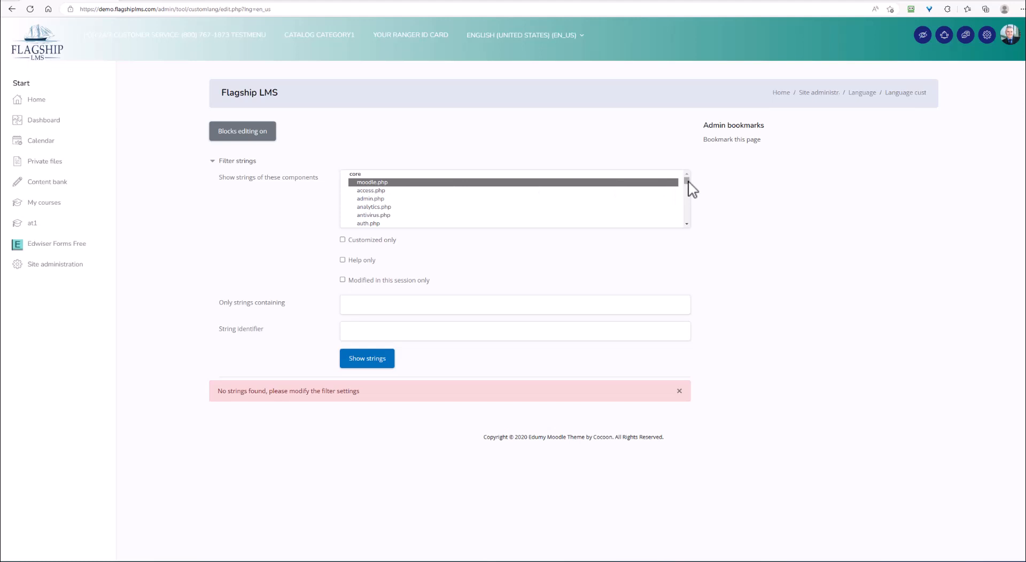
Step: Scroll the components list down to the last edwiserformevents entries
scroll("down", 3)
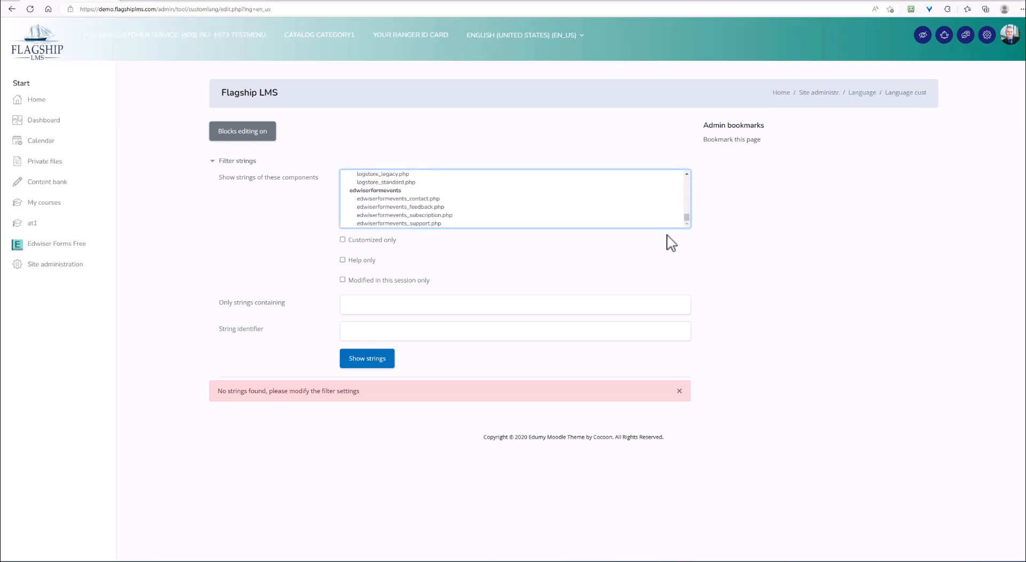
mouse_move(524, 234)
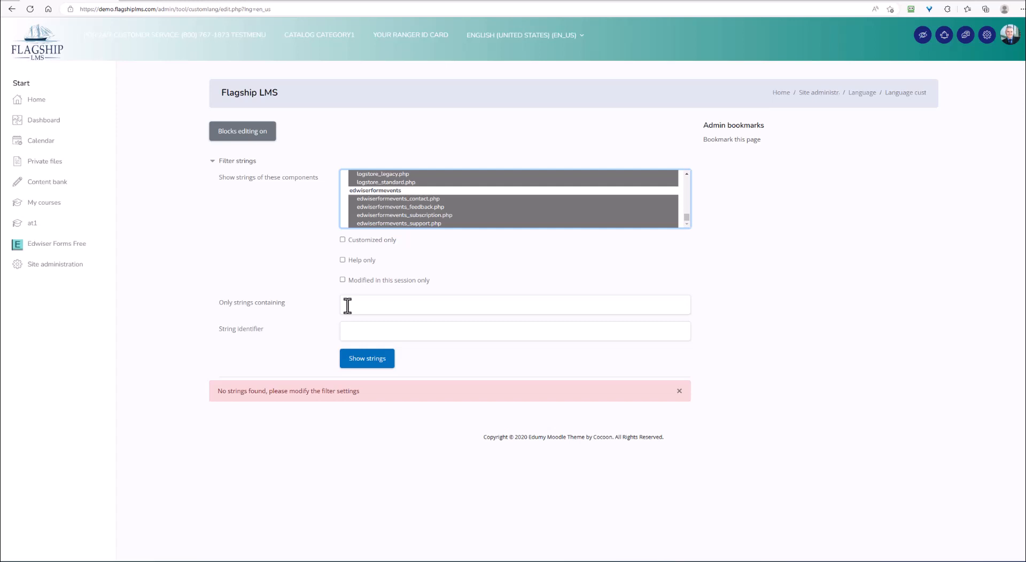
mouse_move(351, 312)
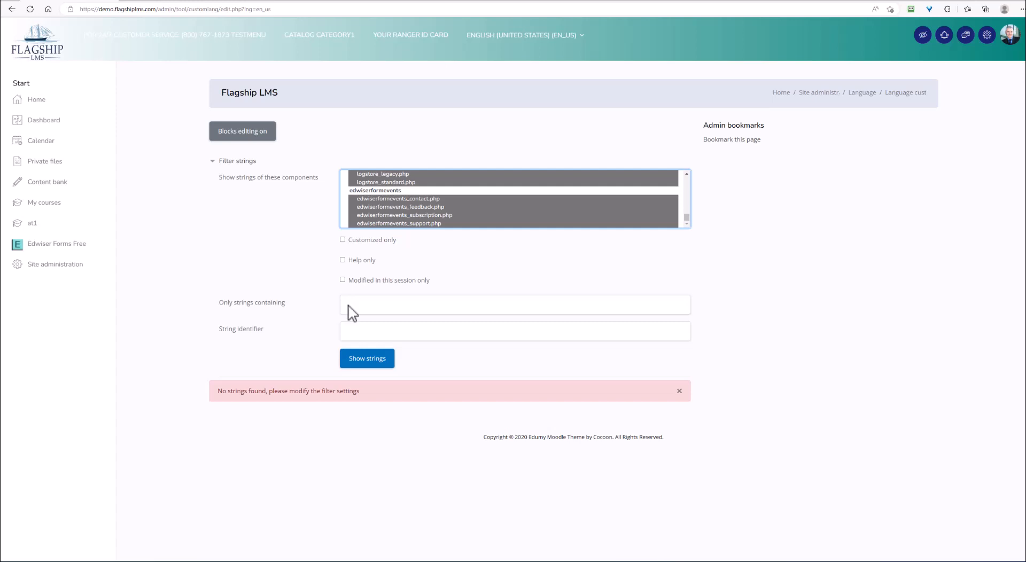
mouse_move(375, 332)
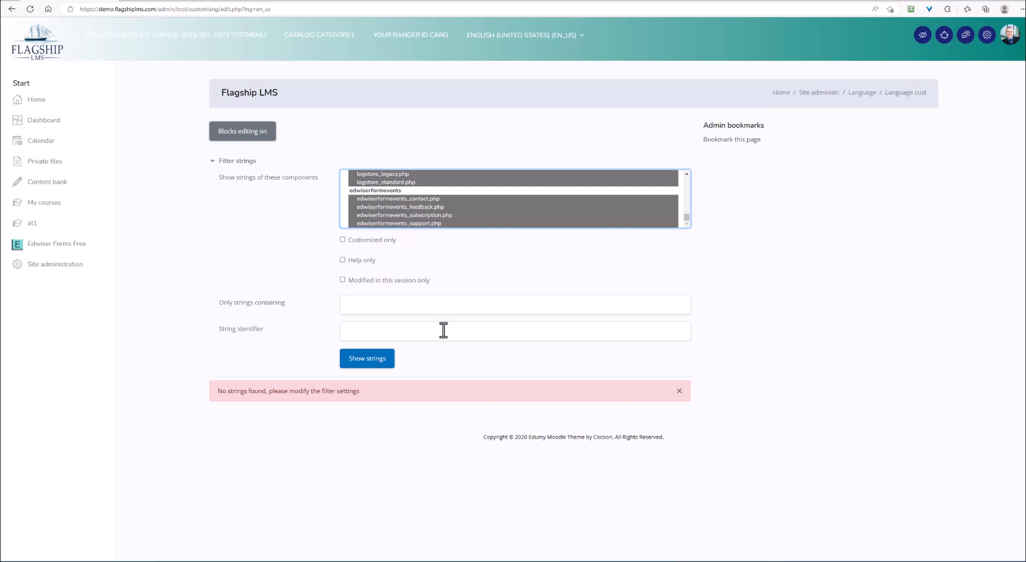
mouse_move(318, 311)
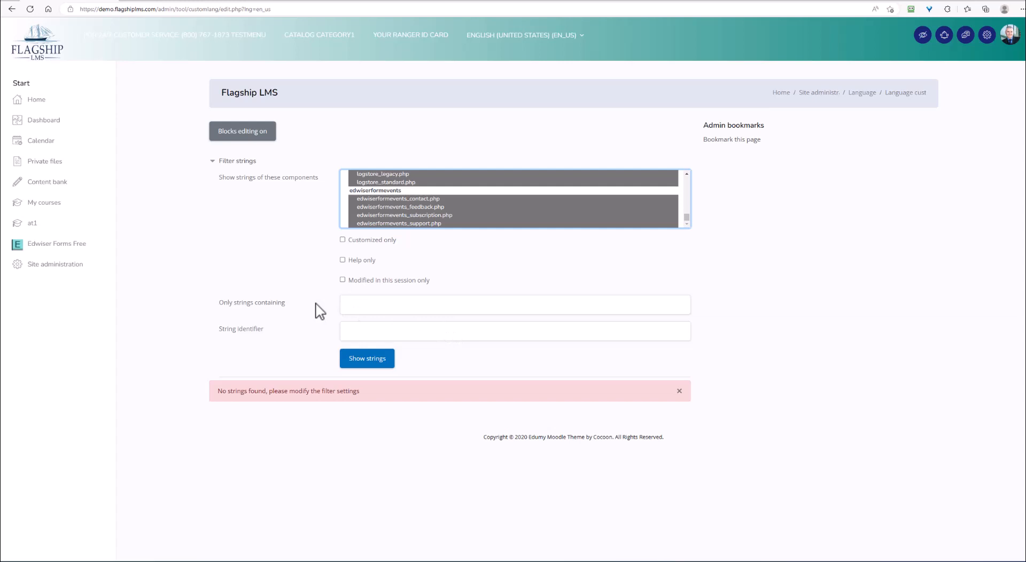
mouse_move(317, 308)
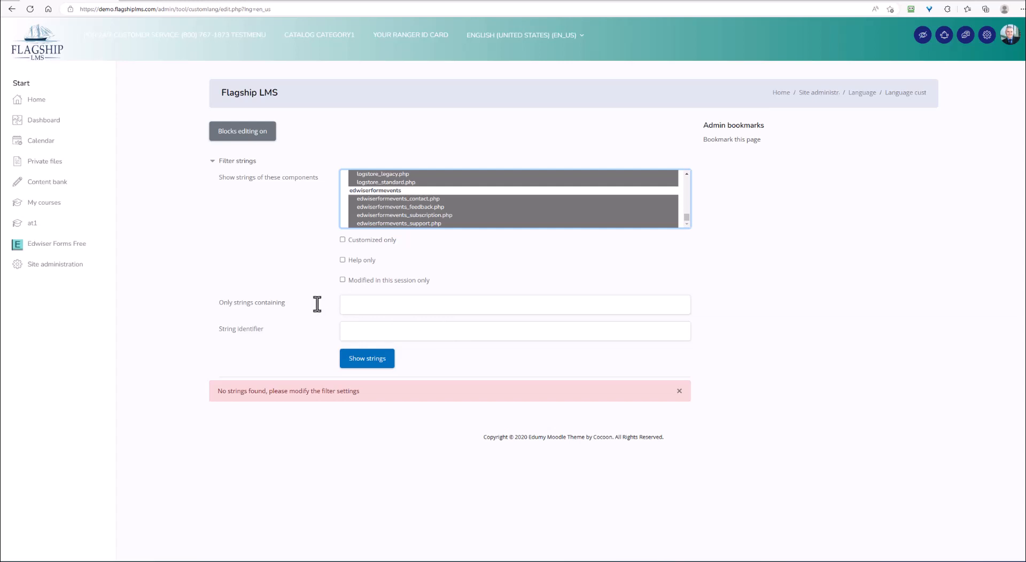
mouse_move(393, 308)
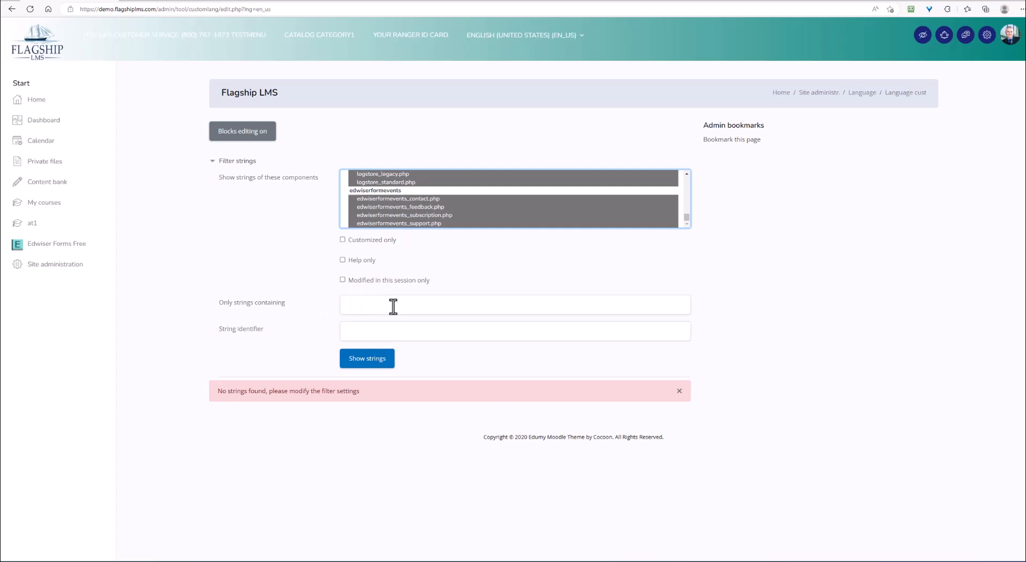
mouse_move(923, 379)
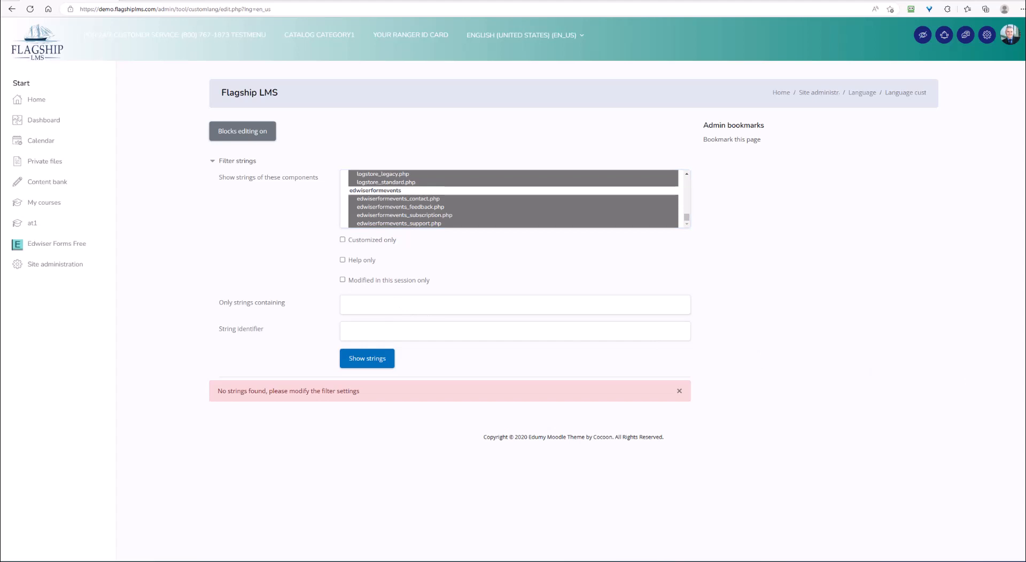
Step: Filter strings containing 'a new account has been created for you' and show results
left_click(514, 304)
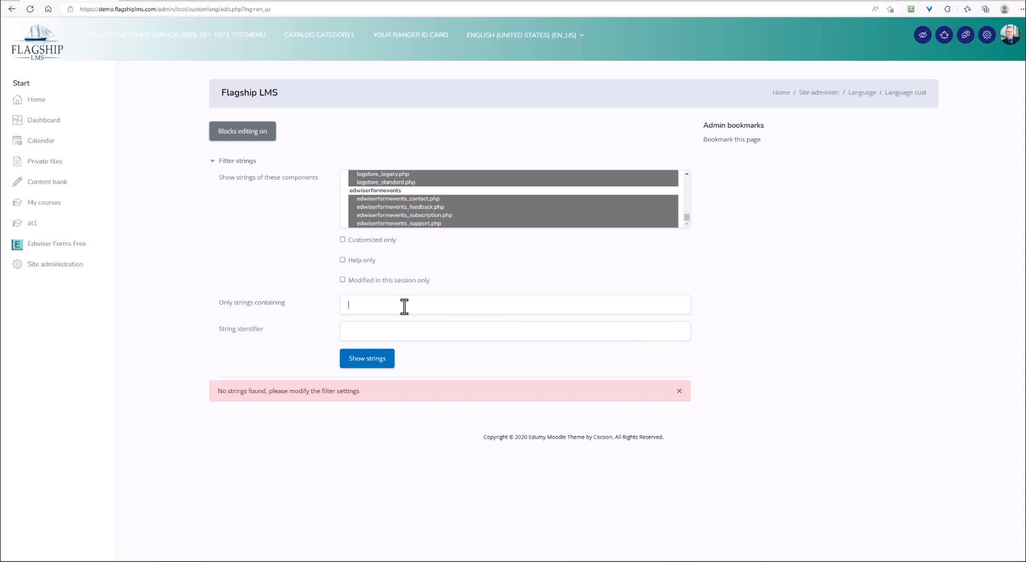
type("a new account has been created for you")
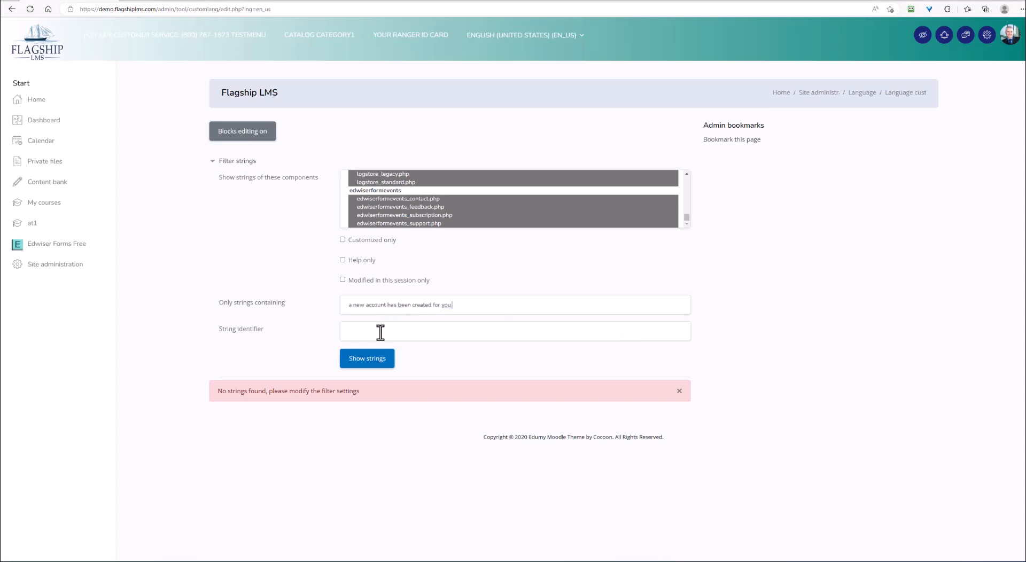
mouse_move(367, 358)
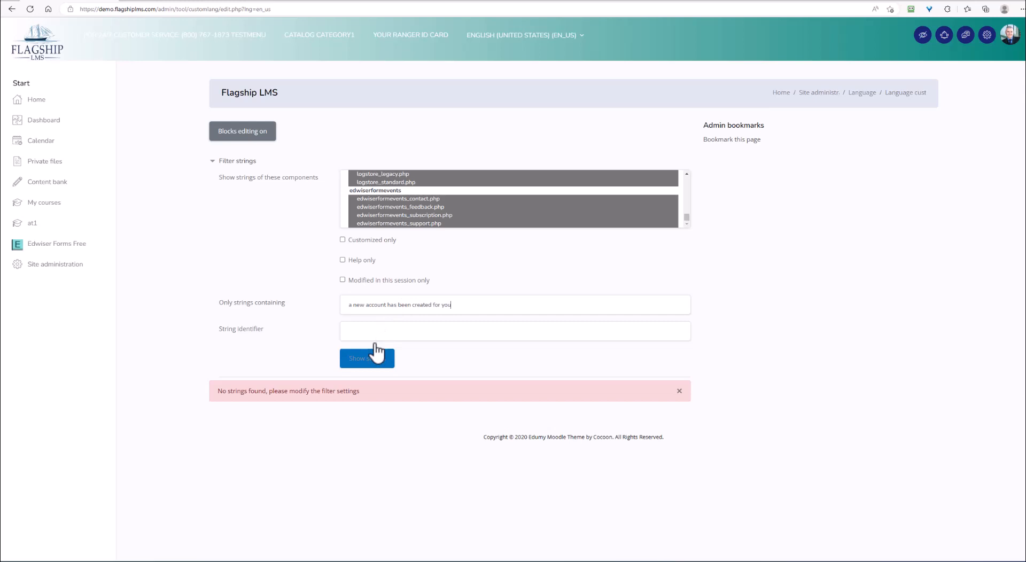
left_click(366, 358)
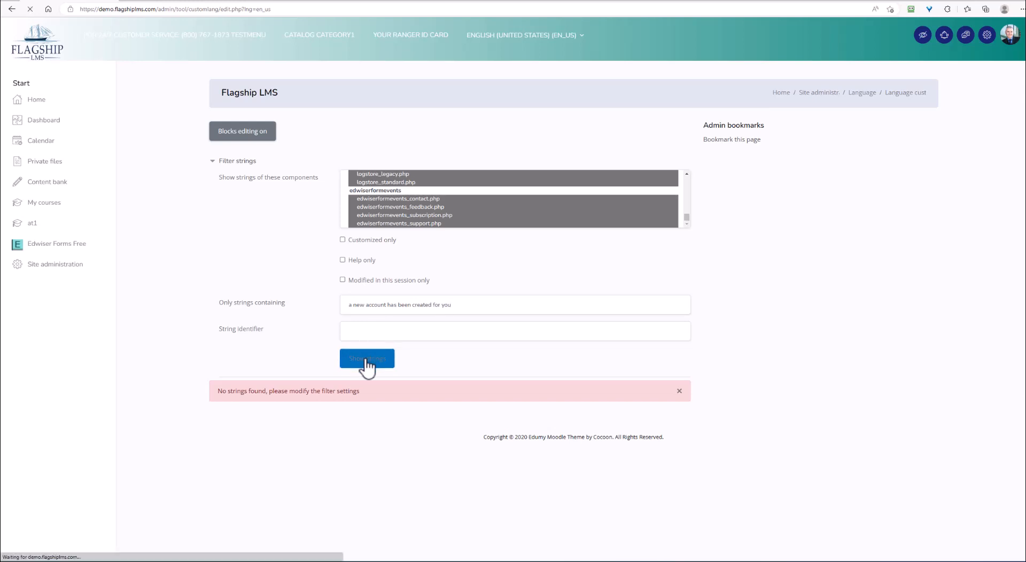
left_click(366, 358)
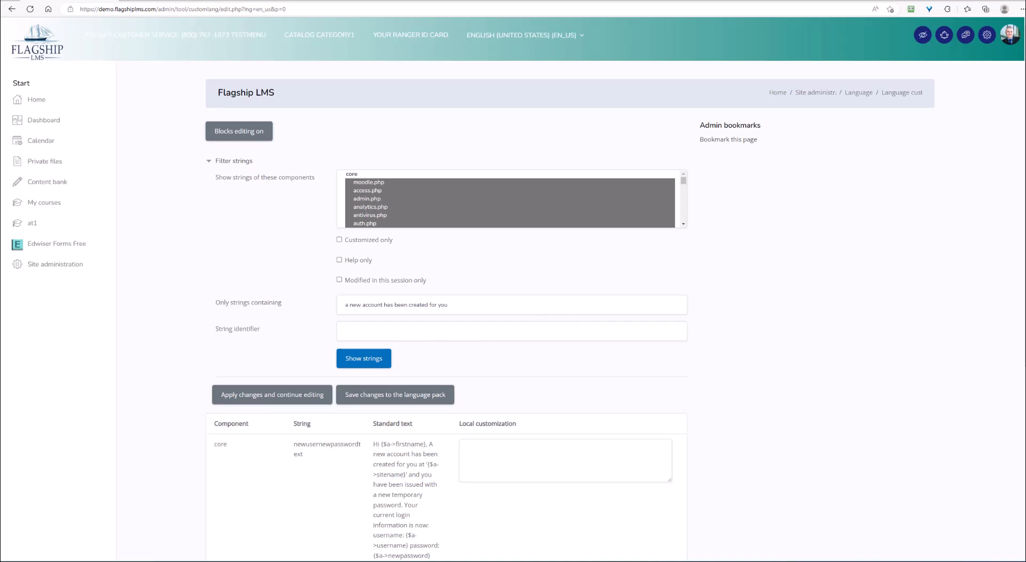
Step: Scroll to newusernewpasswordtext and highlight its {$a->firstname} placeholder
scroll("down", 3)
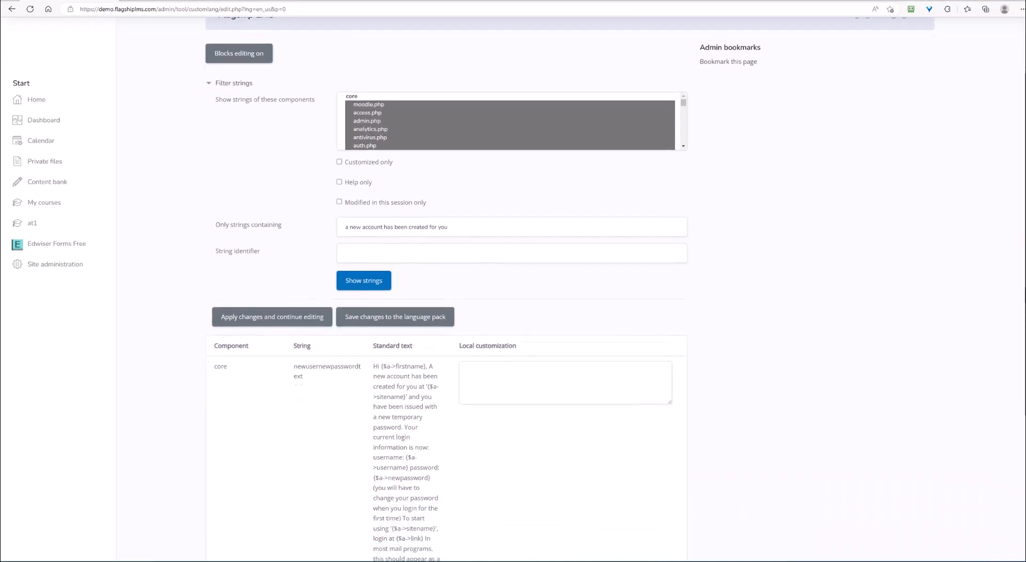
scroll("down", 3)
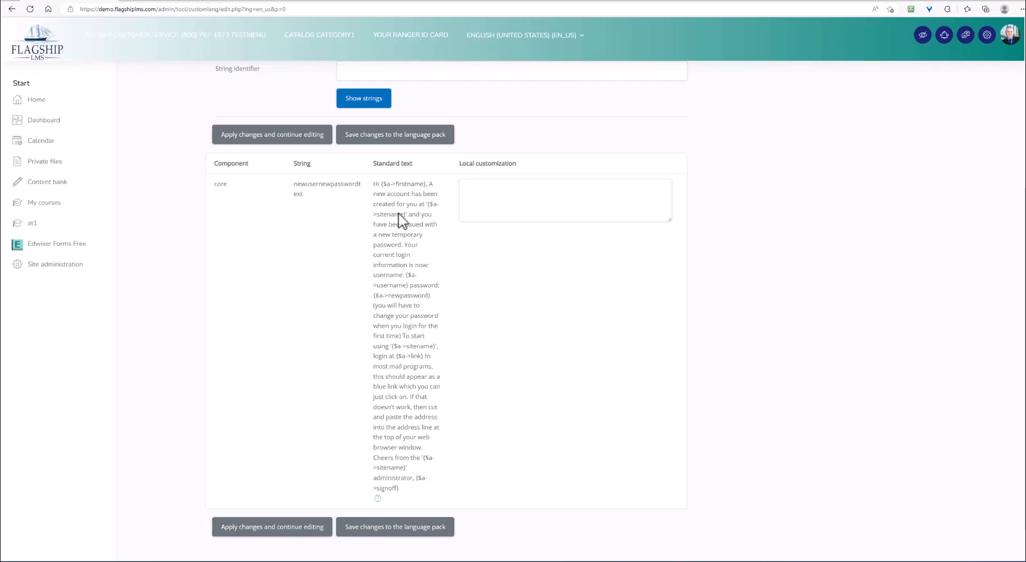
mouse_move(384, 190)
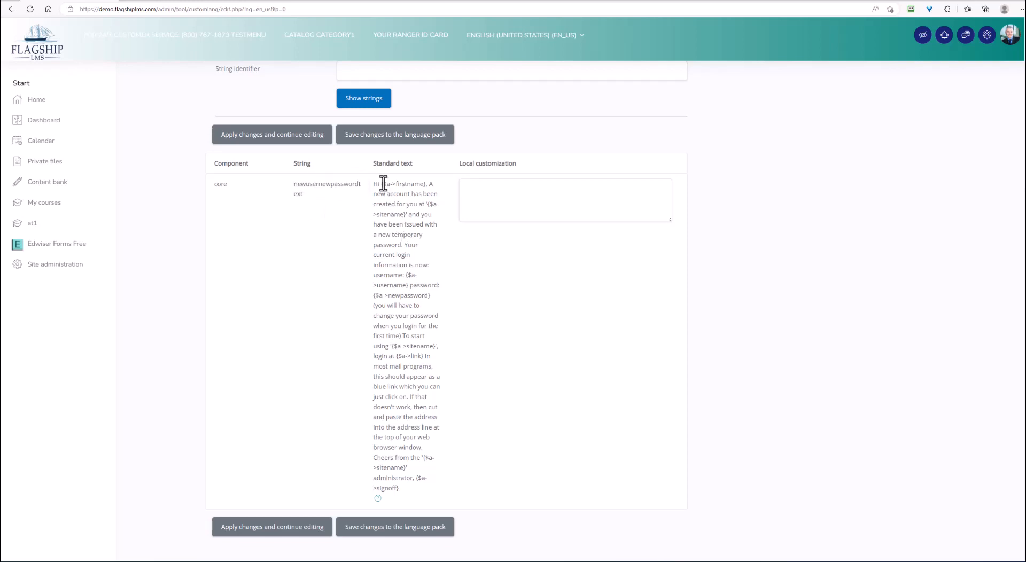
double_click(398, 183)
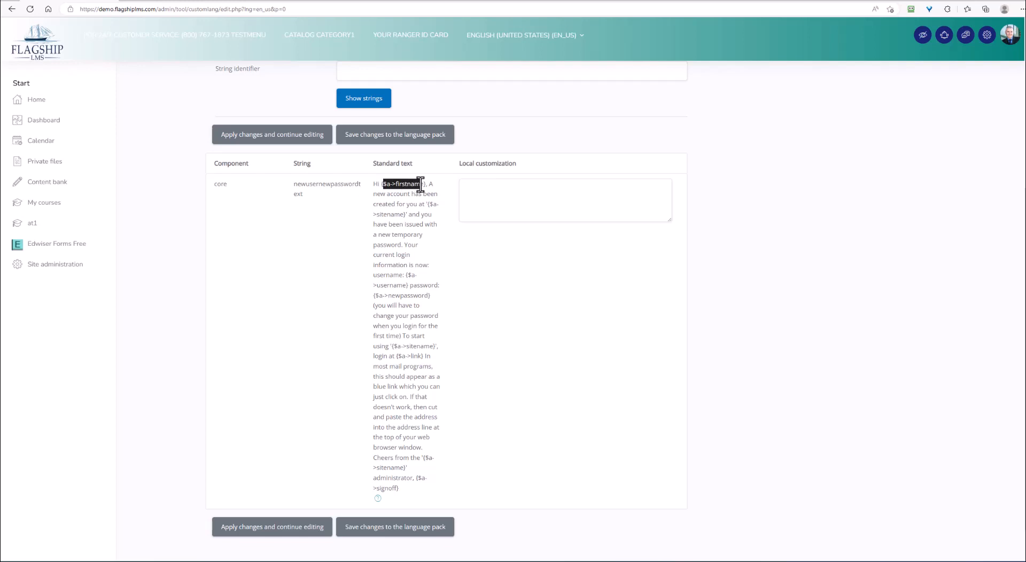
mouse_move(399, 224)
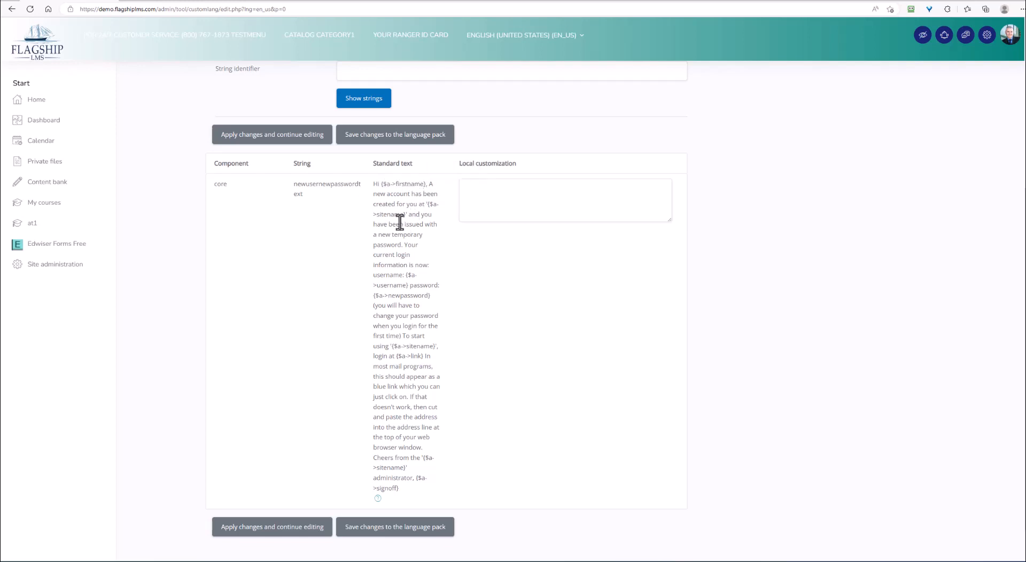
mouse_move(390, 237)
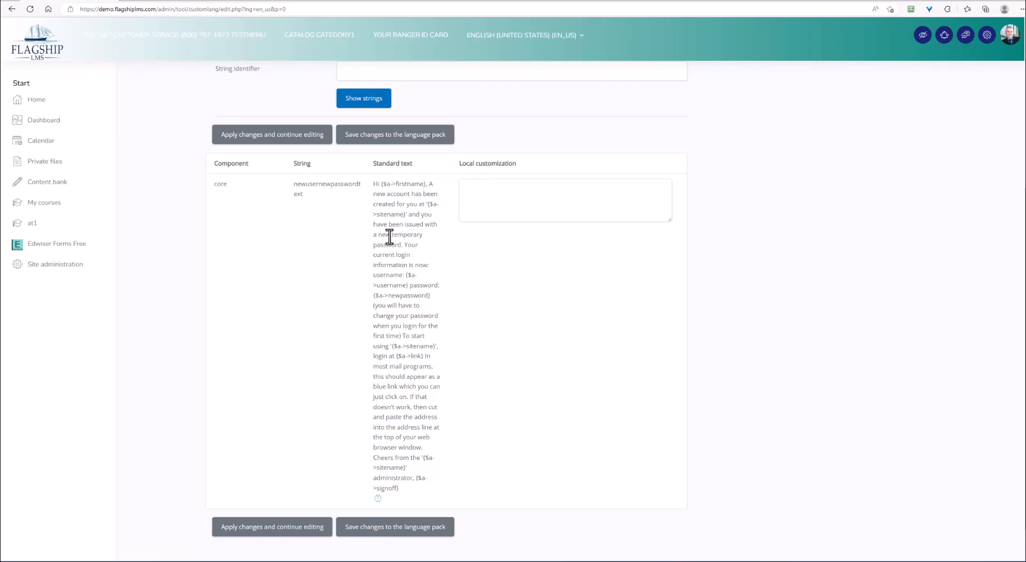
left_click(564, 200)
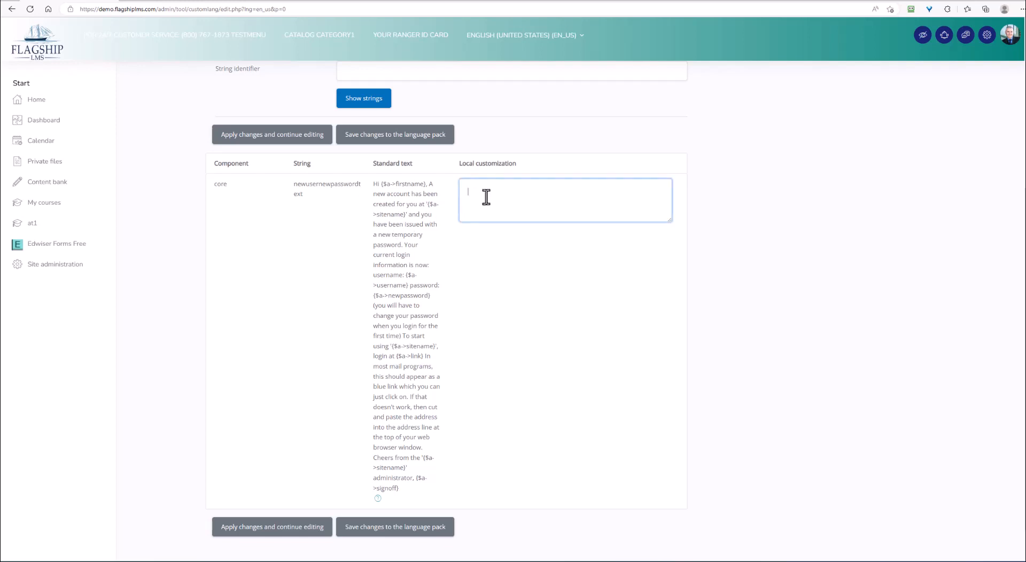
mouse_move(536, 200)
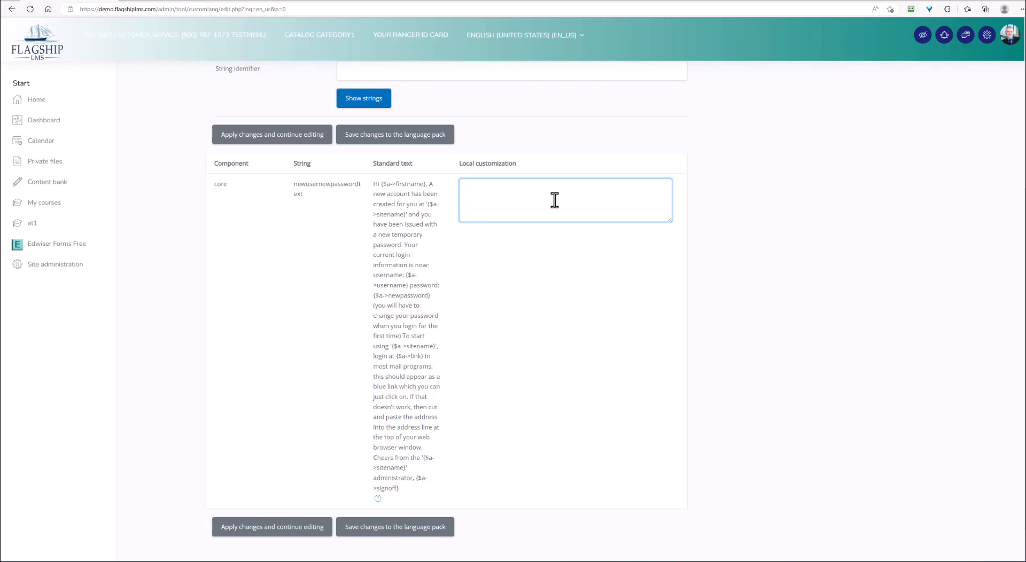
left_click(565, 200)
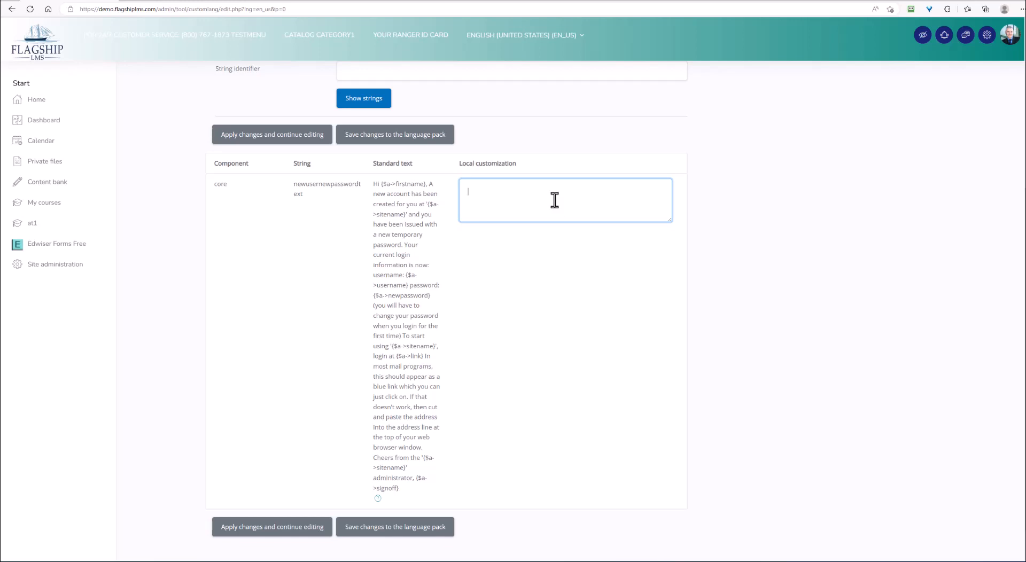
mouse_move(541, 200)
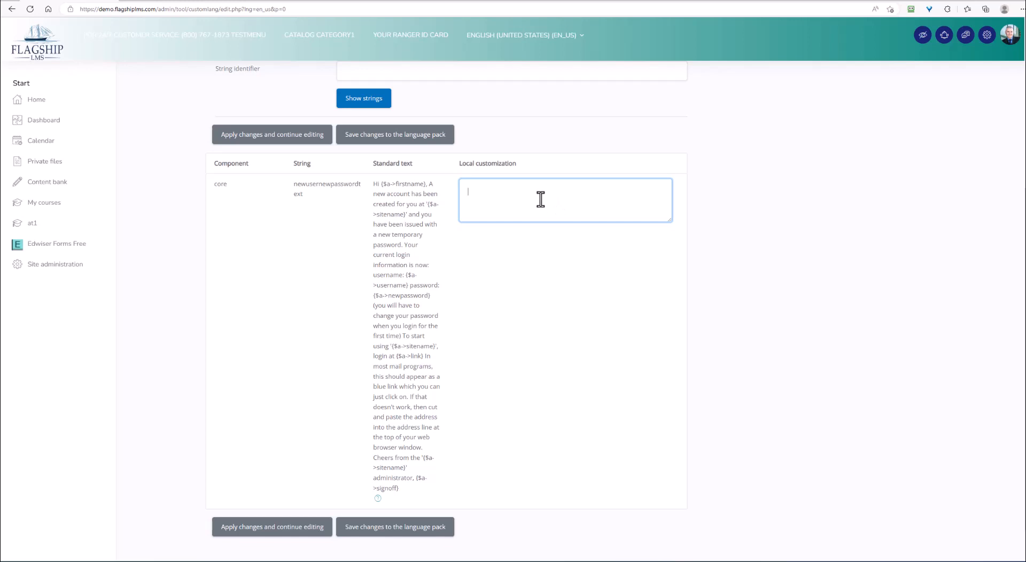
mouse_move(543, 203)
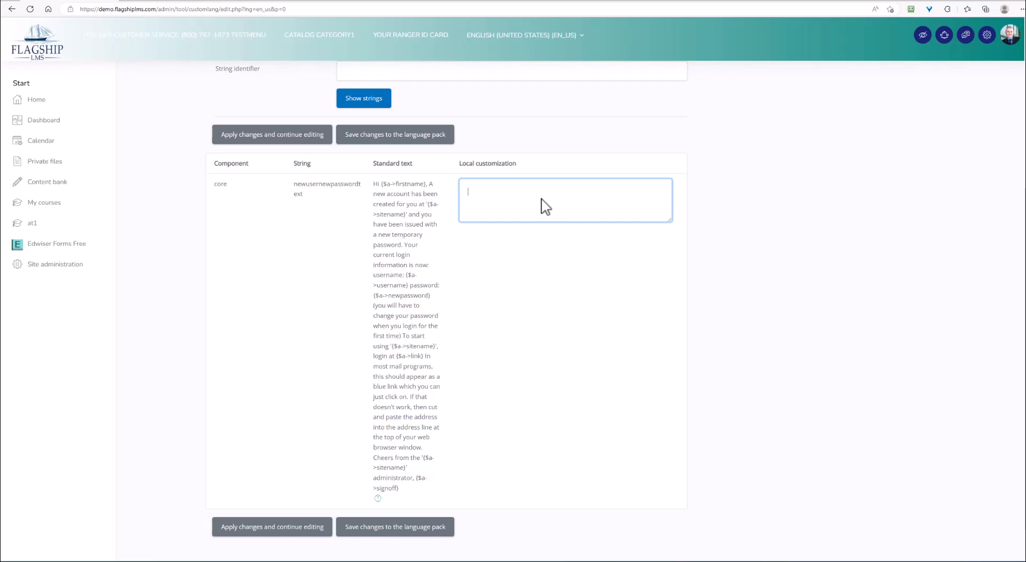
mouse_move(403, 277)
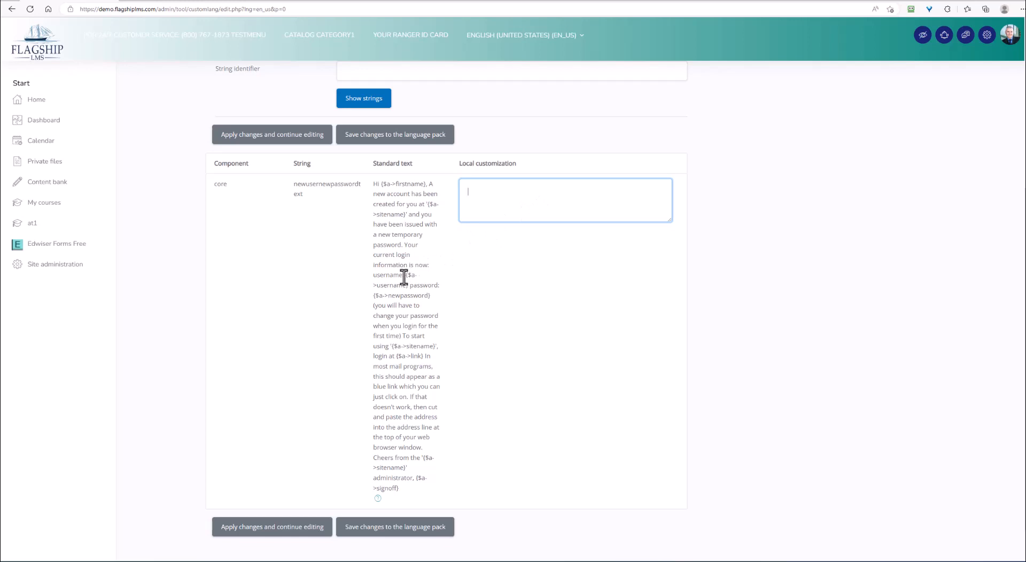
mouse_move(555, 207)
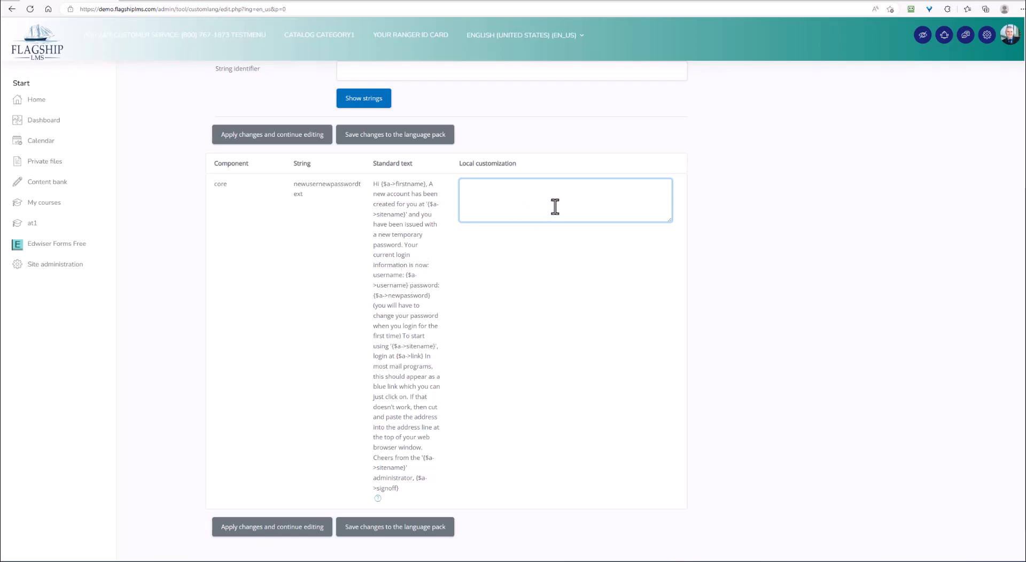
mouse_move(546, 212)
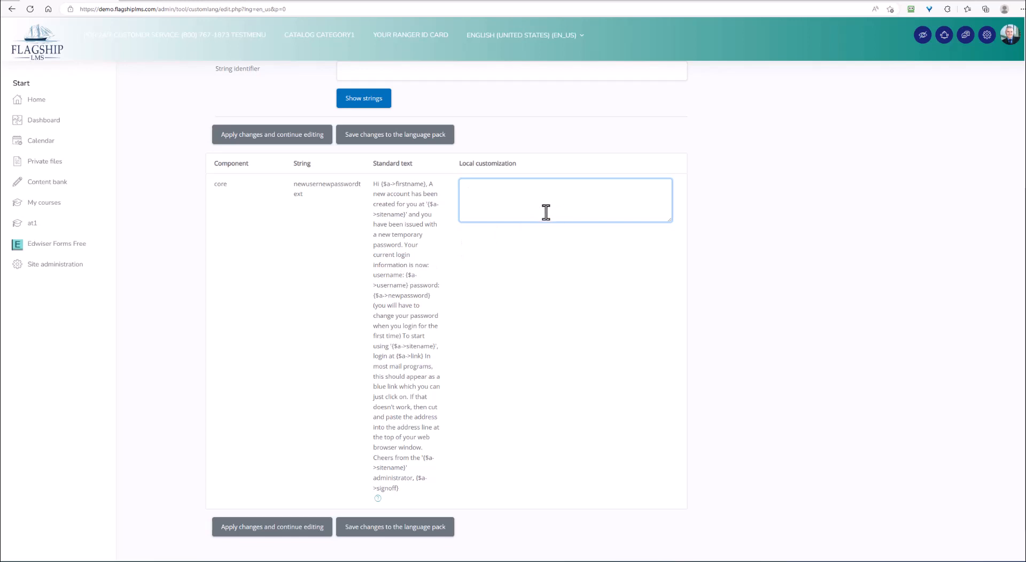
mouse_move(388, 310)
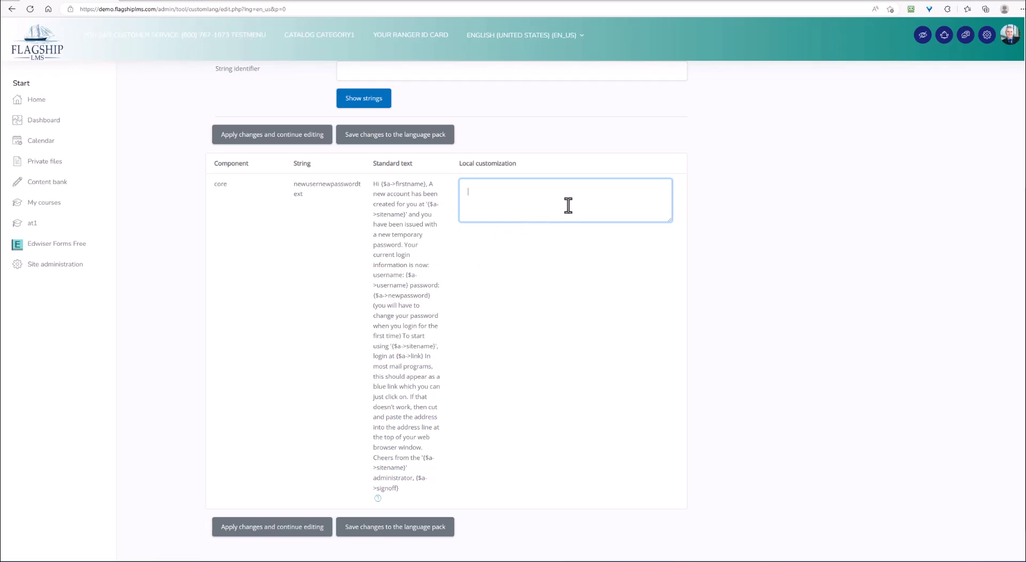
mouse_move(404, 237)
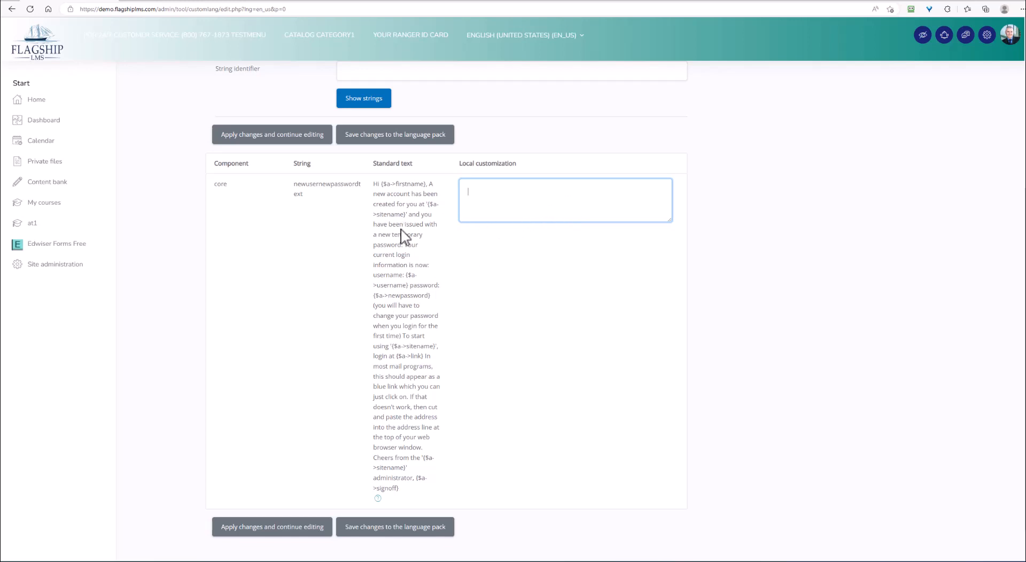
mouse_move(504, 188)
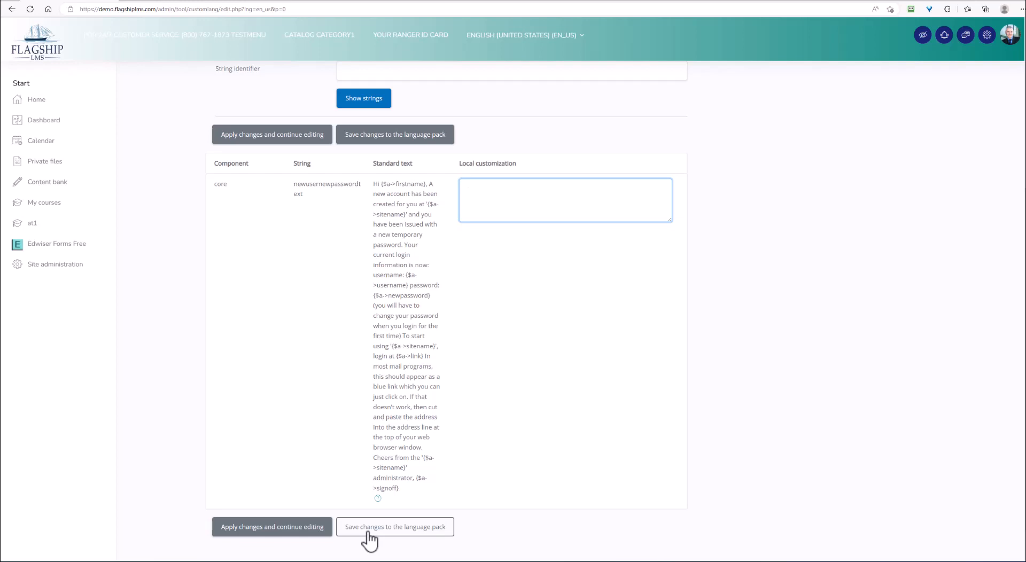
mouse_move(271, 527)
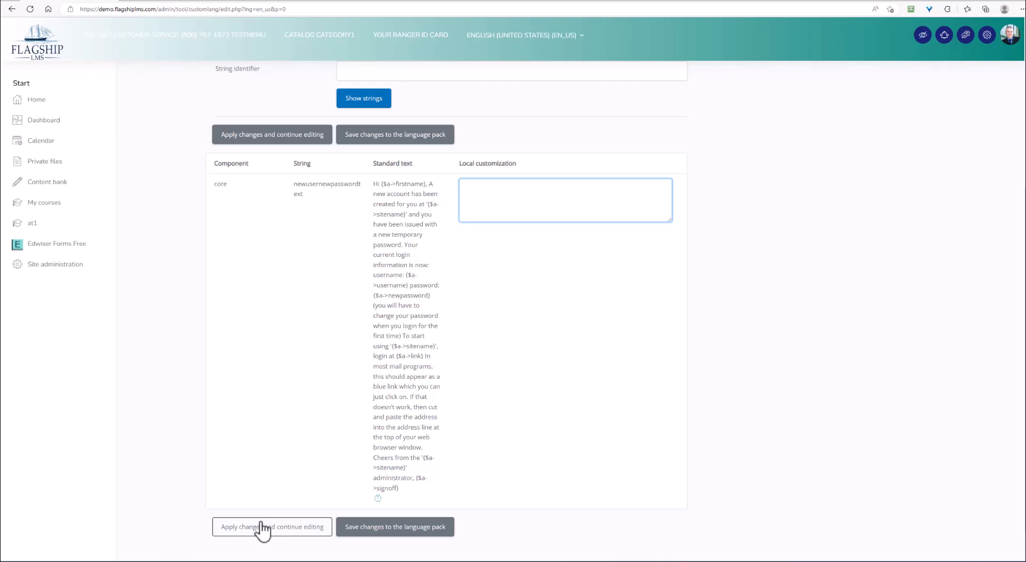
left_click(564, 200)
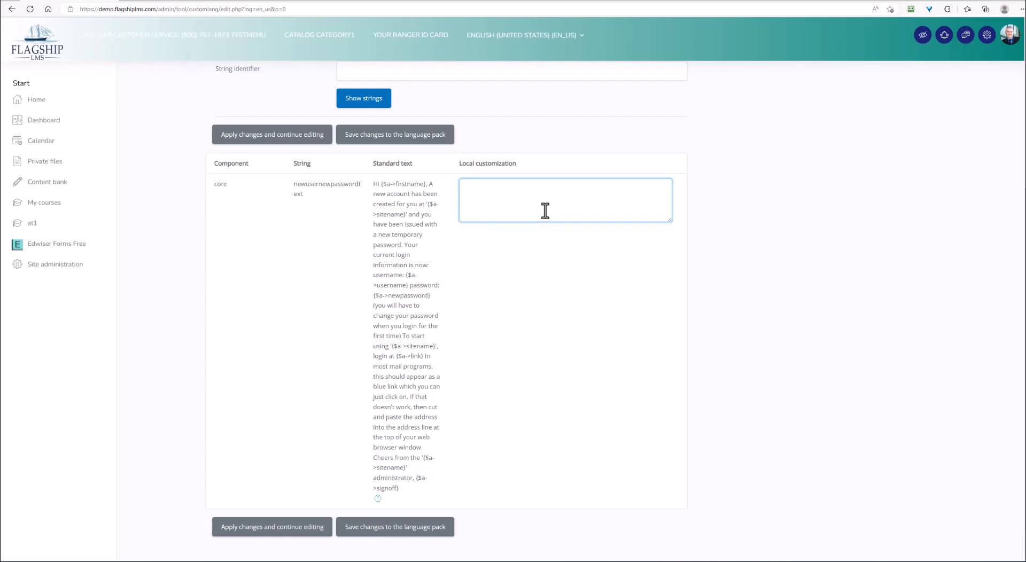
mouse_move(548, 218)
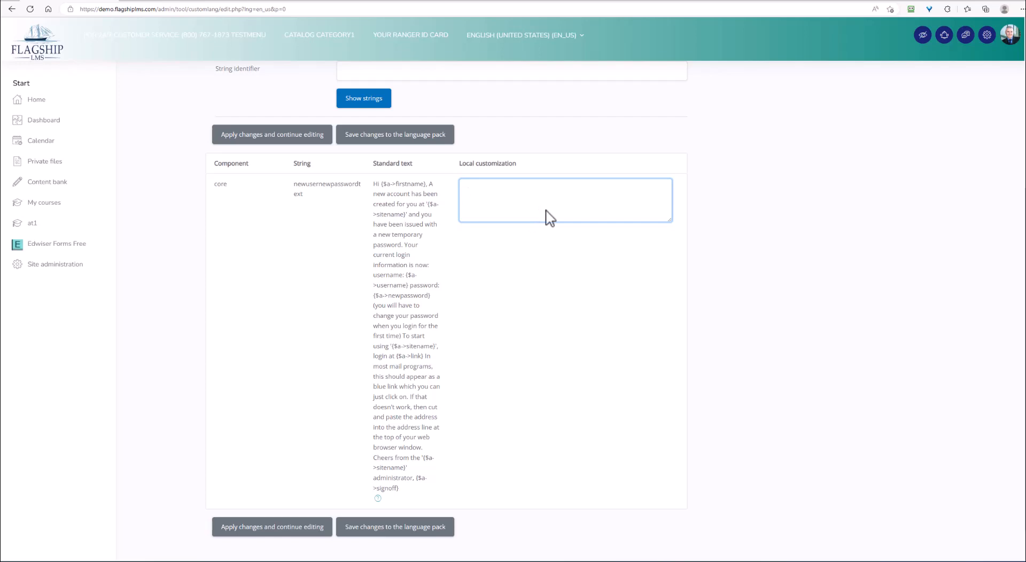